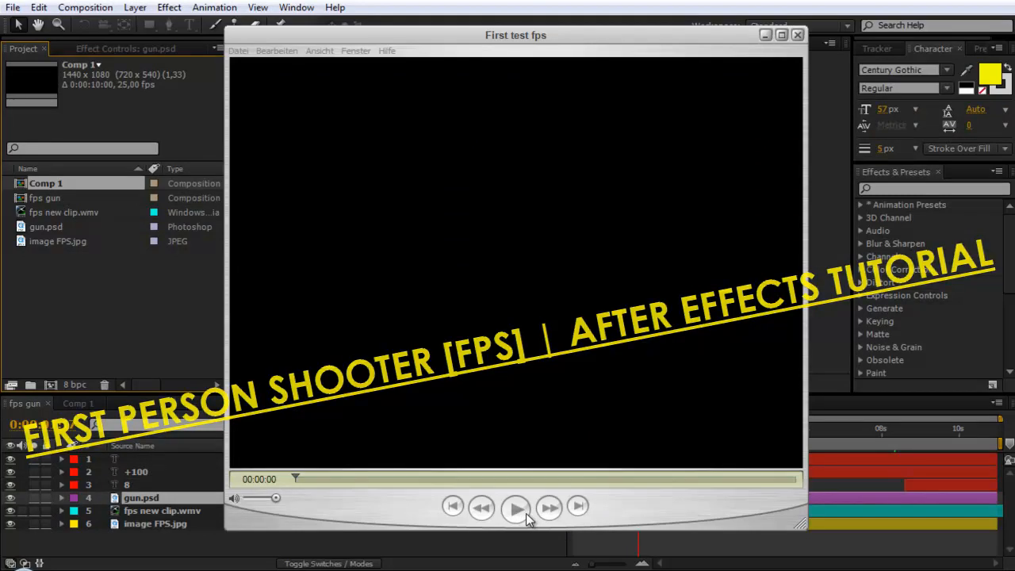
- Play the test render partway, pause it and close the media player window
click(517, 507)
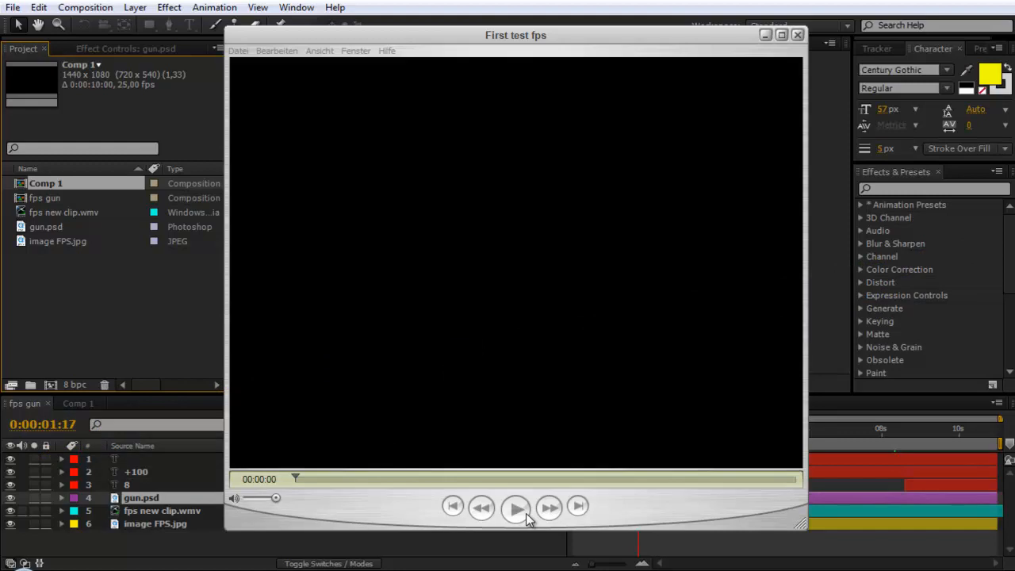
mouse_move(515, 530)
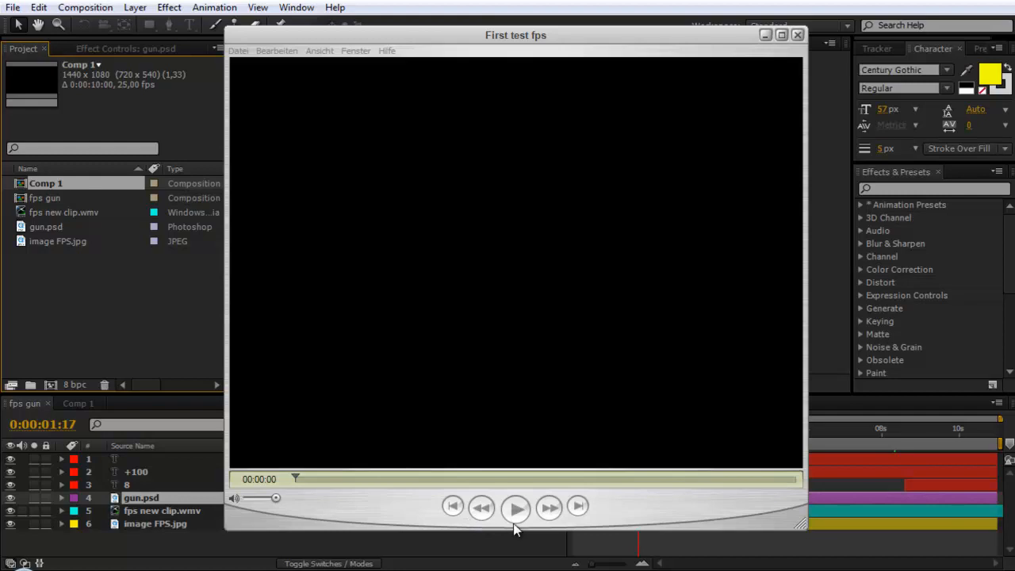
click(515, 507)
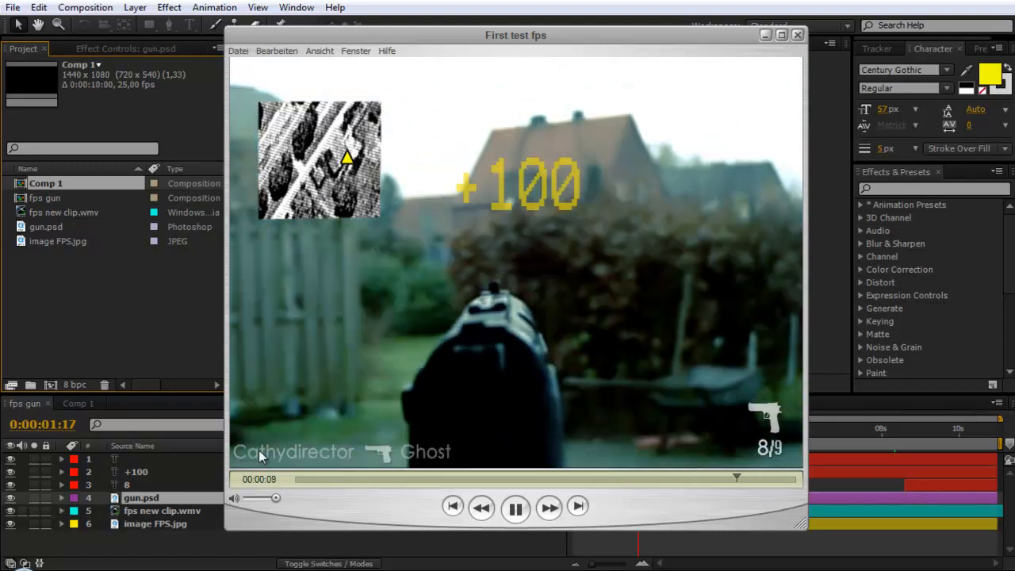
click(513, 507)
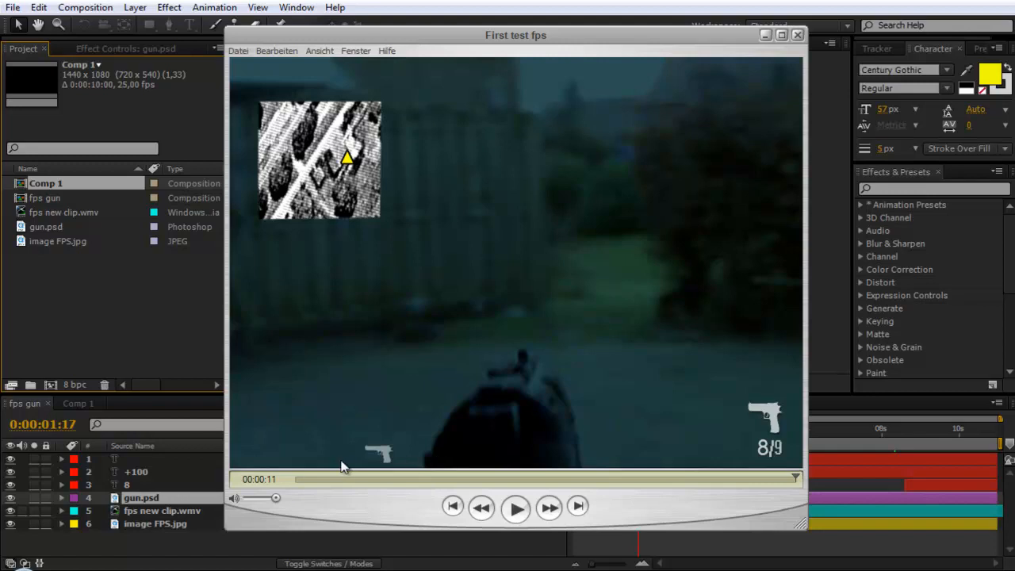
click(514, 508)
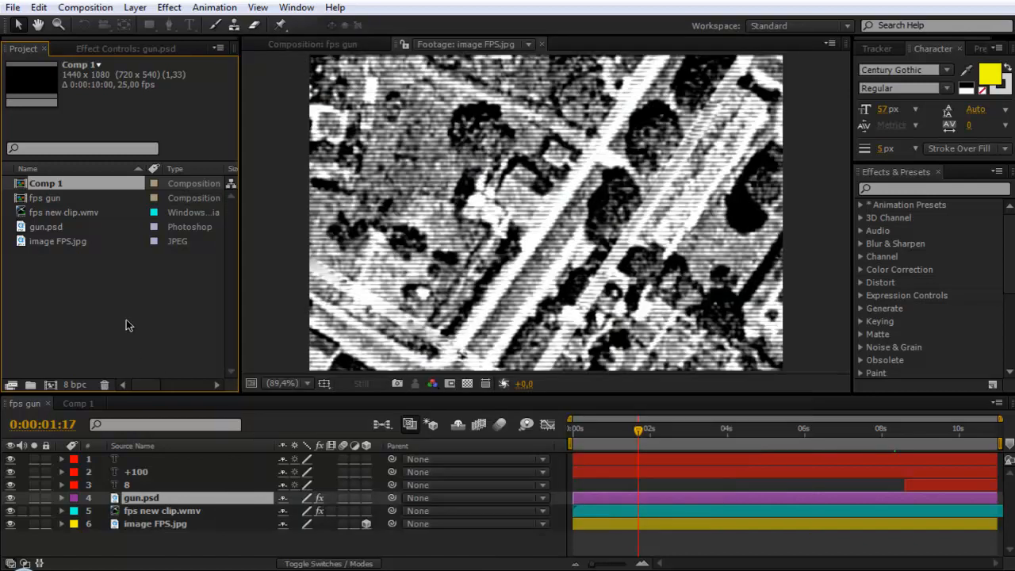
mouse_move(78, 272)
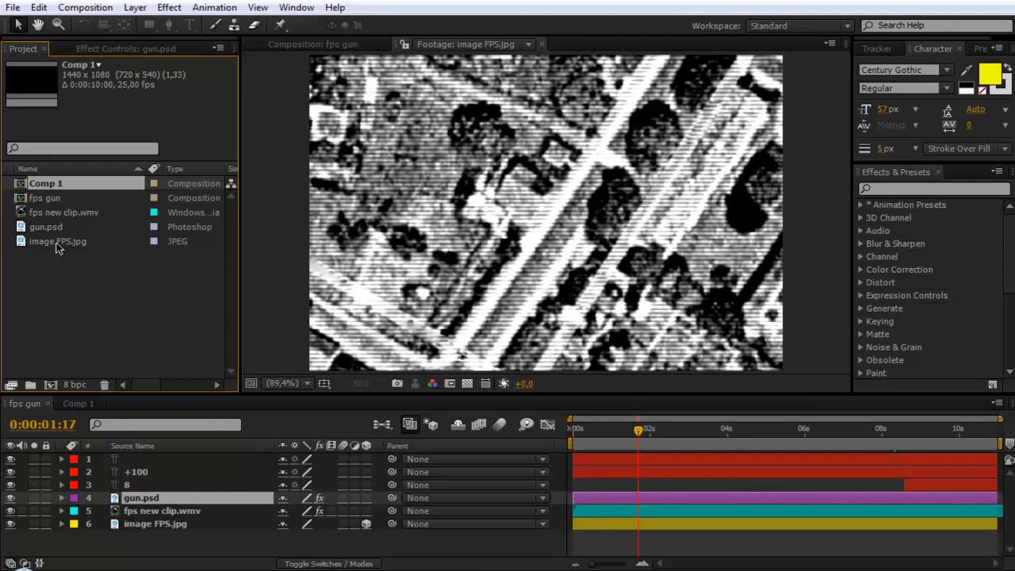
- View the fps new clip.wmv footage and scrub to a later moment in it
double_click(64, 212)
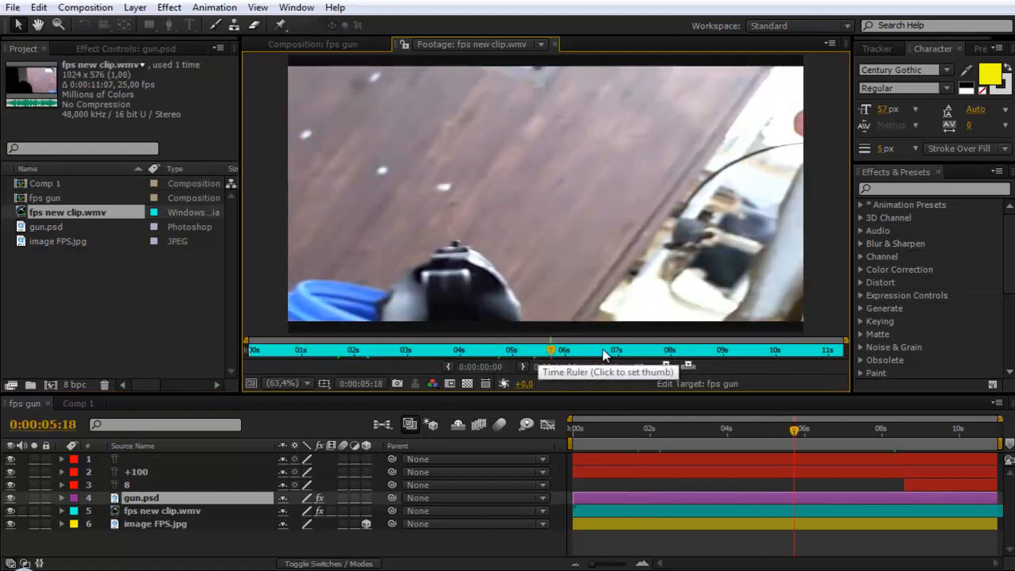
click(409, 349)
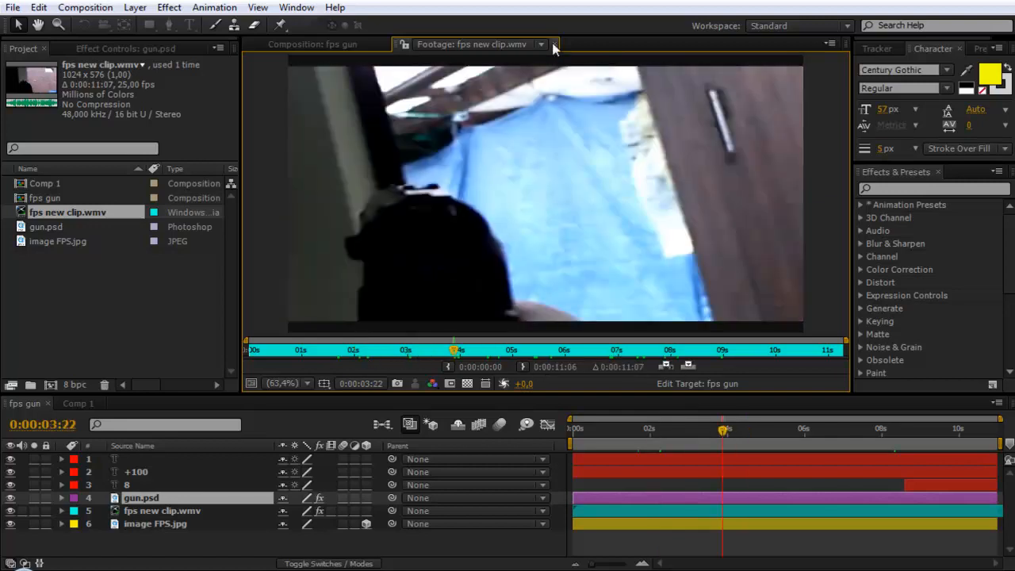
mouse_move(627, 255)
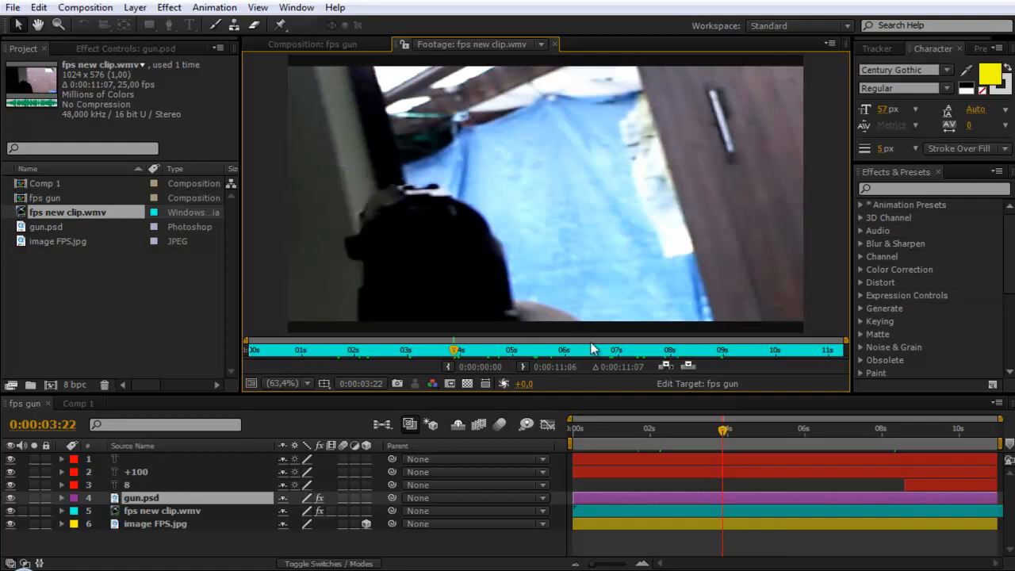
mouse_move(495, 137)
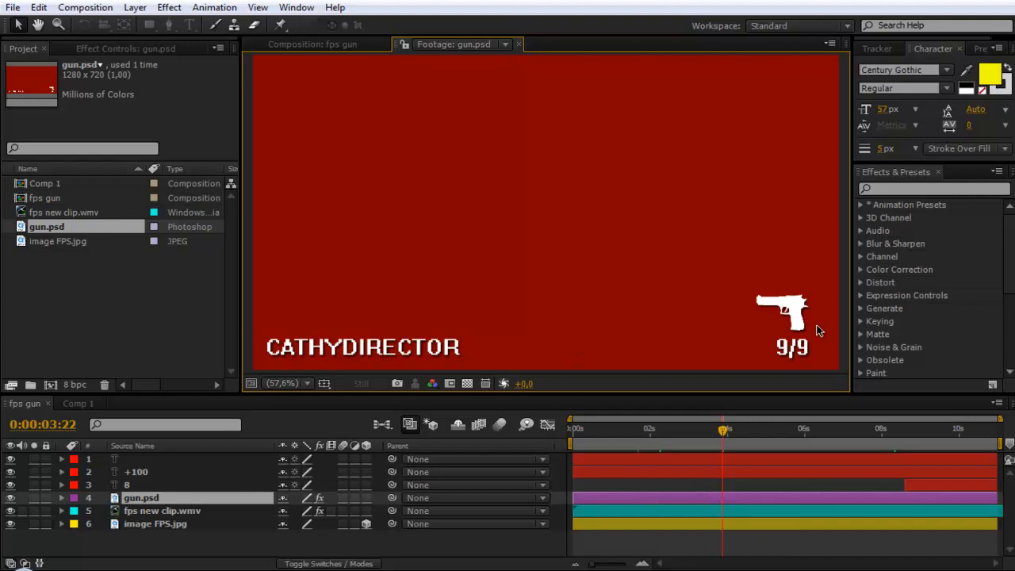
mouse_move(812, 339)
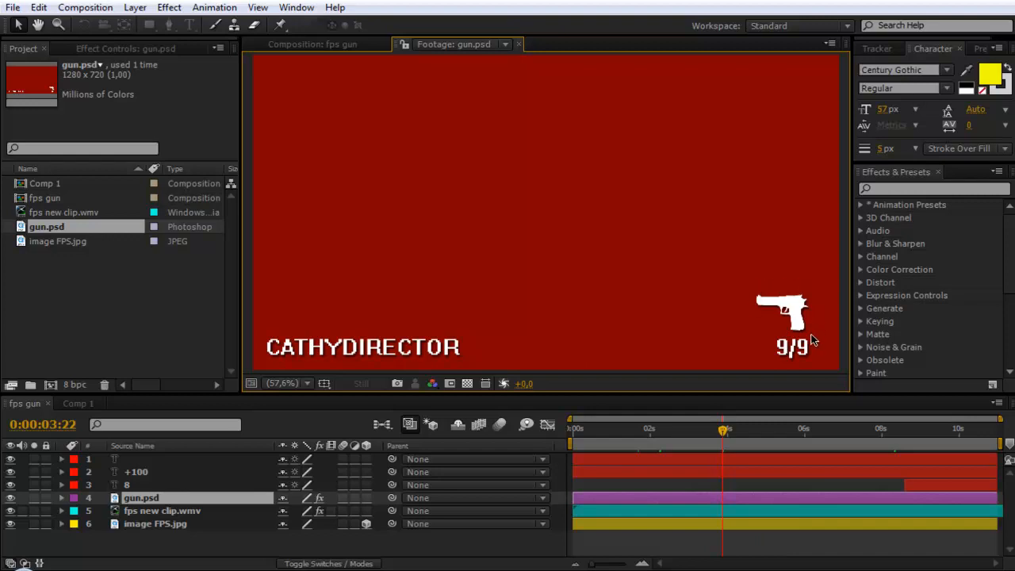
mouse_move(774, 345)
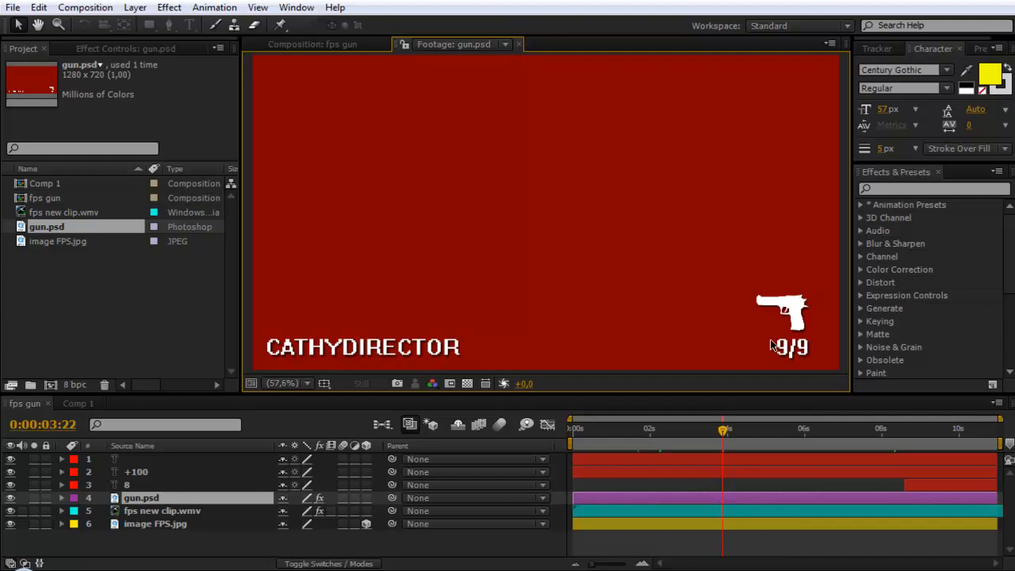
mouse_move(662, 226)
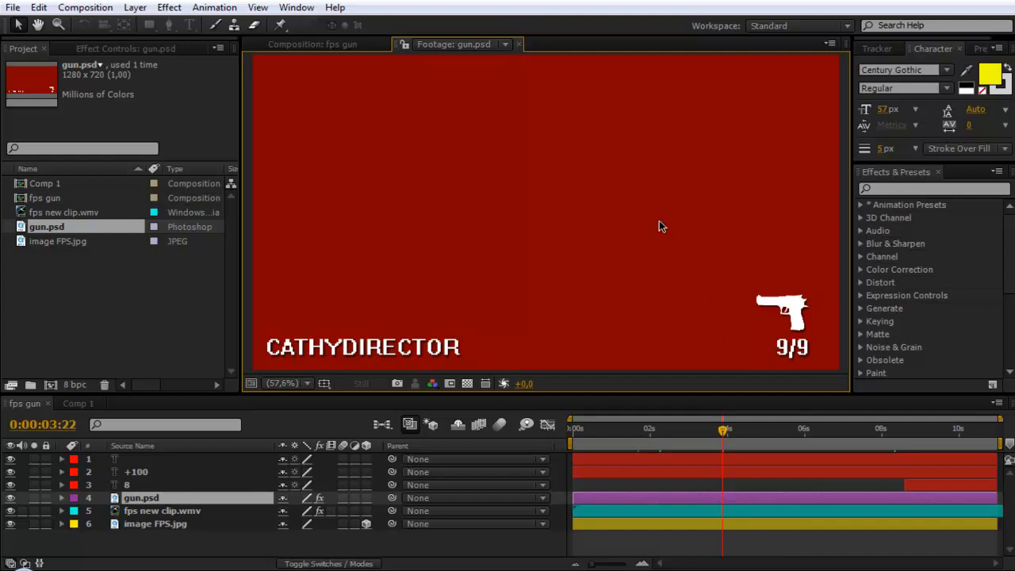
mouse_move(669, 304)
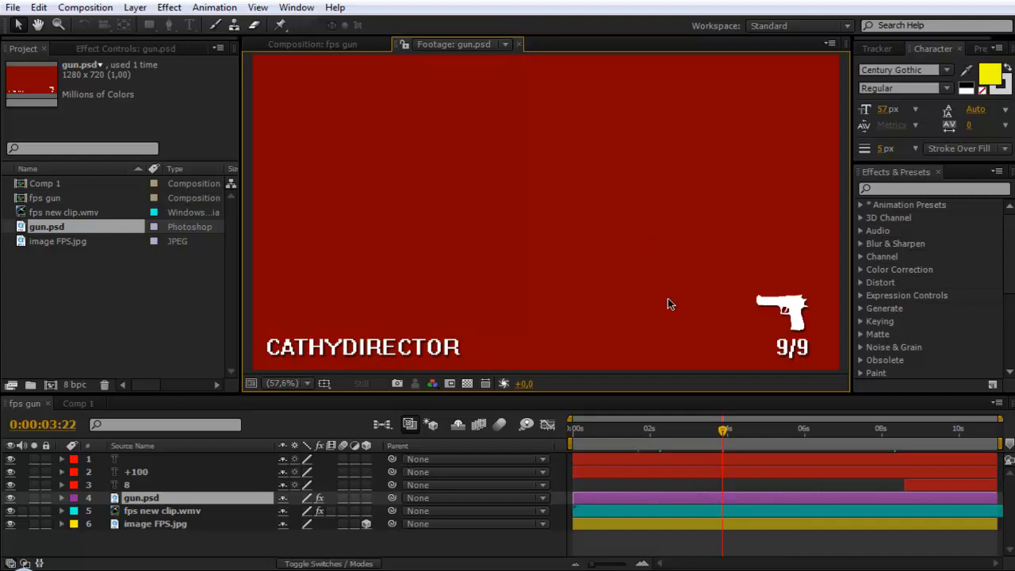
mouse_move(622, 219)
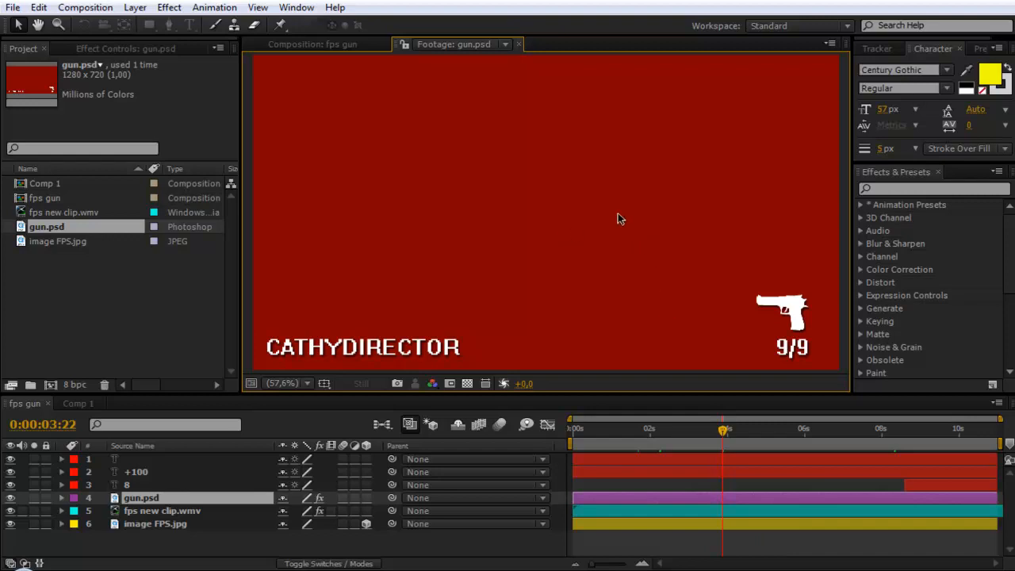
mouse_move(776, 328)
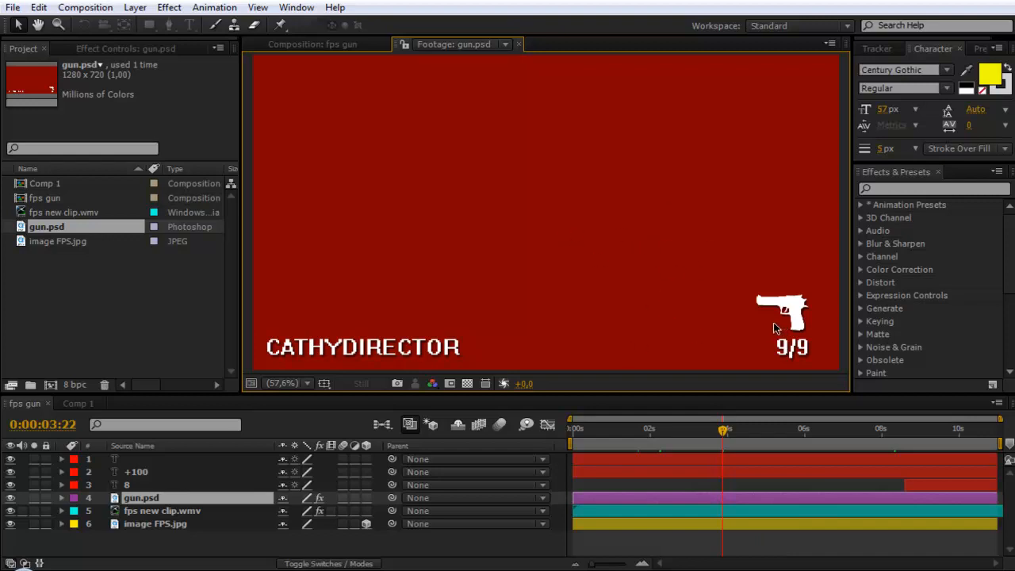
mouse_move(732, 276)
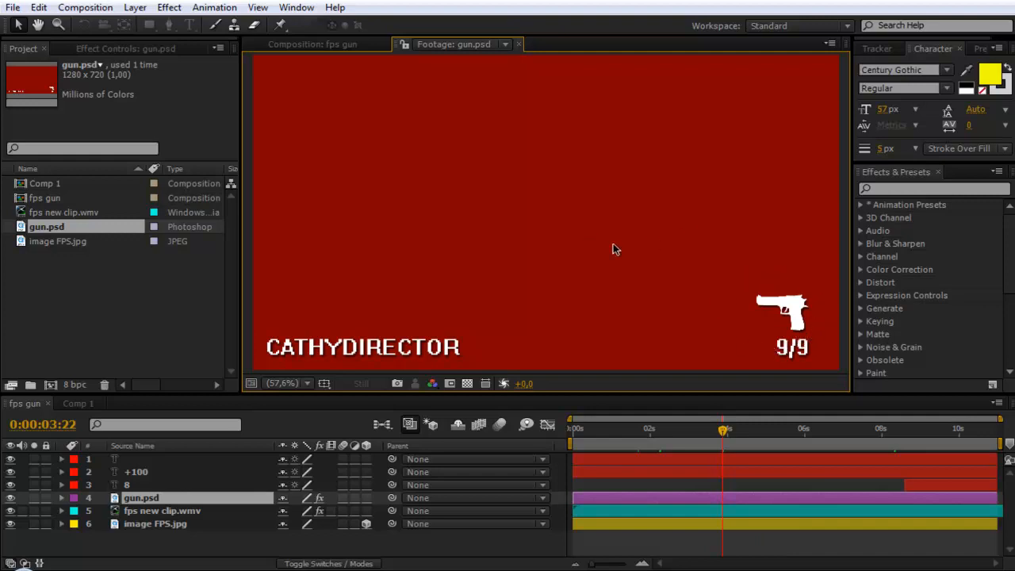
mouse_move(810, 311)
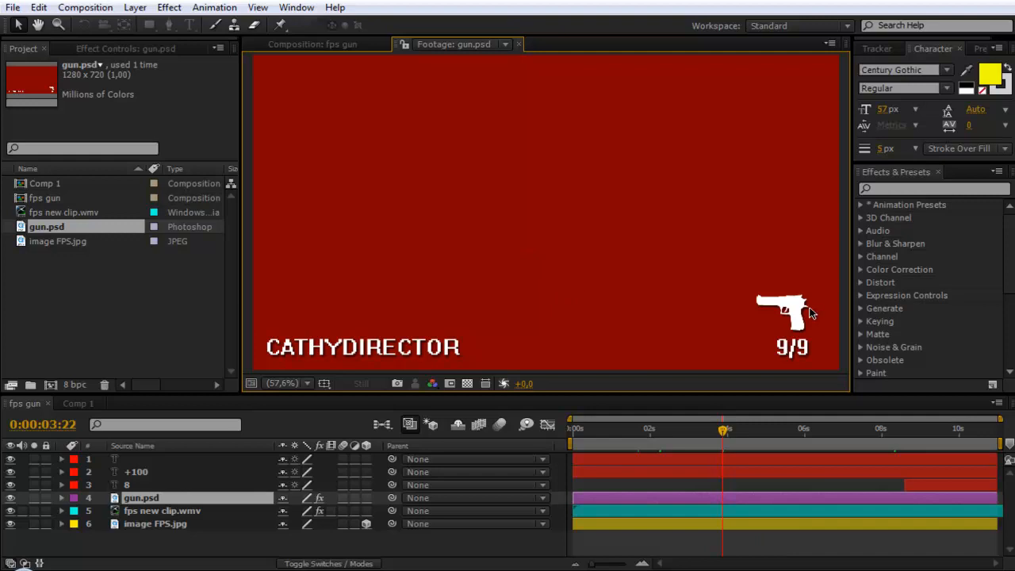
mouse_move(718, 276)
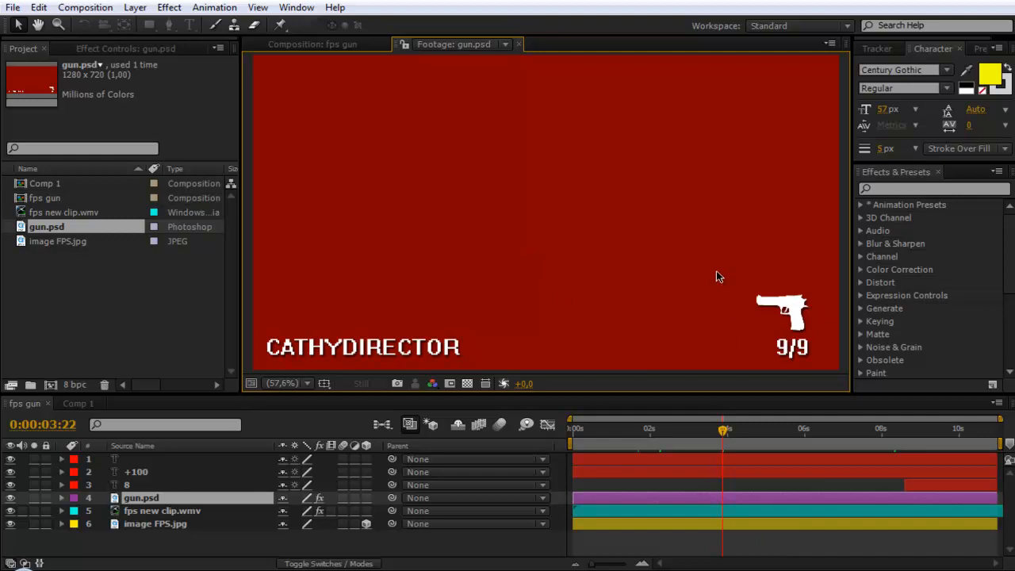
mouse_move(819, 299)
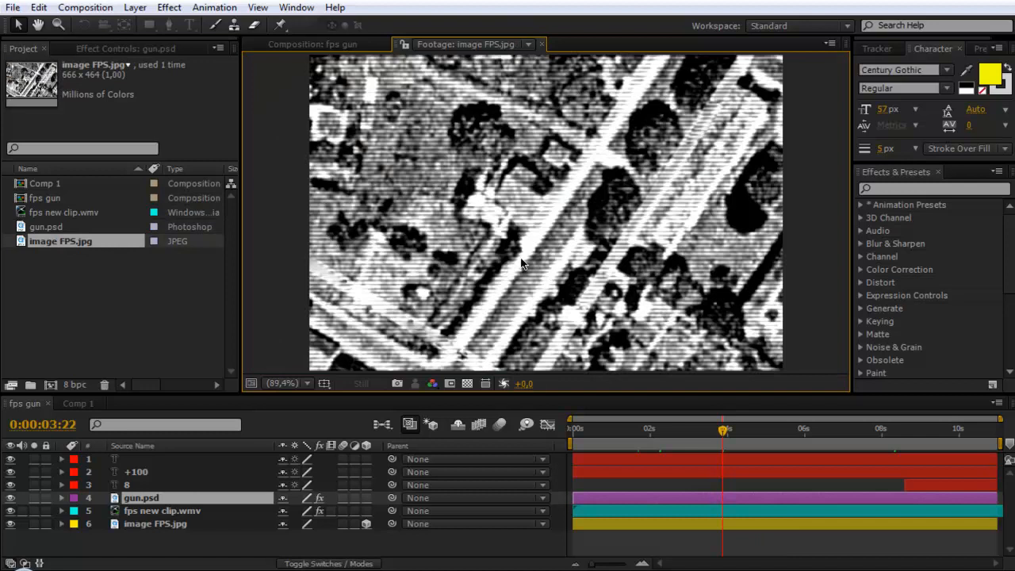
mouse_move(649, 244)
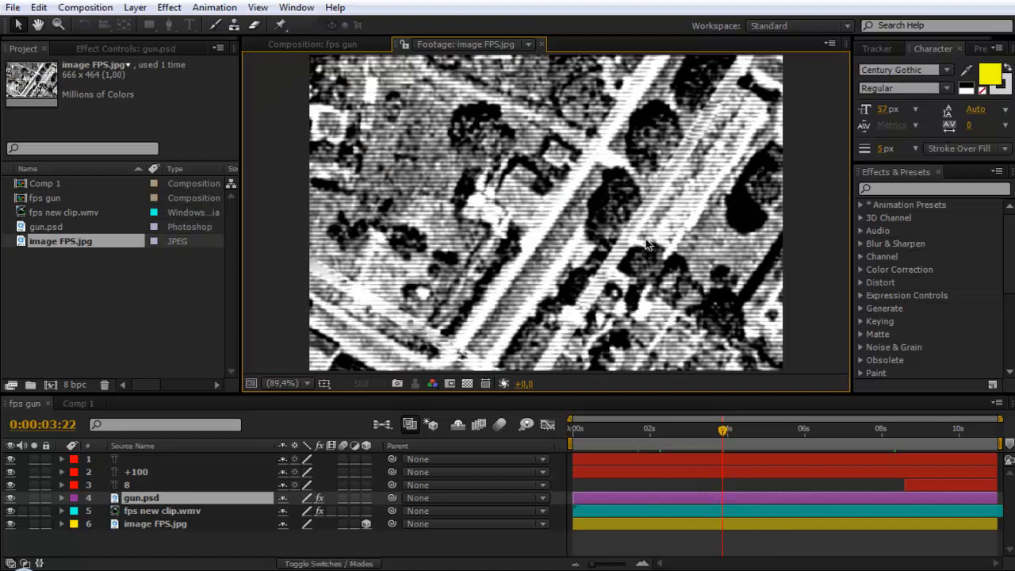
mouse_move(722, 162)
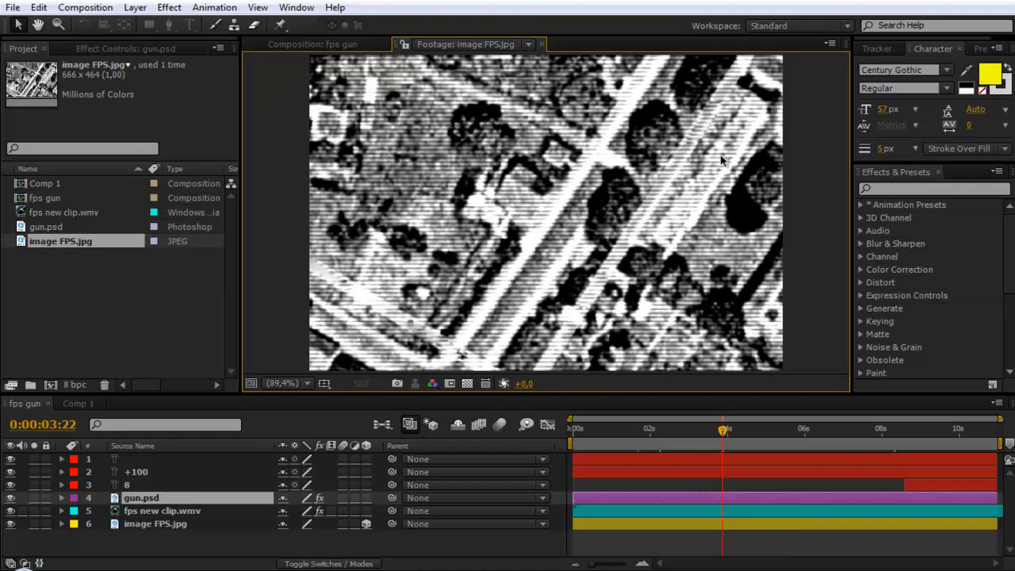
mouse_move(640, 279)
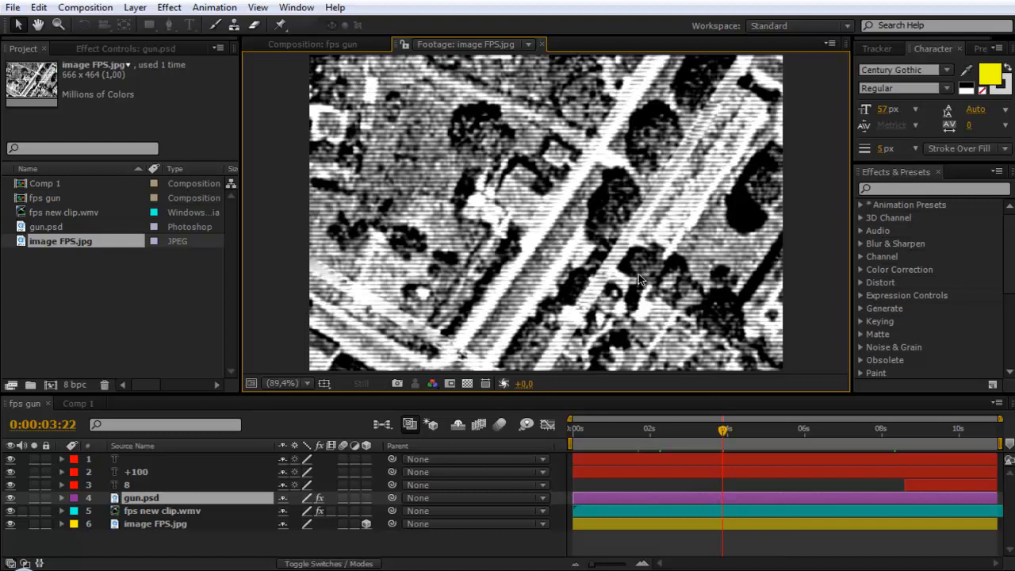
mouse_move(482, 236)
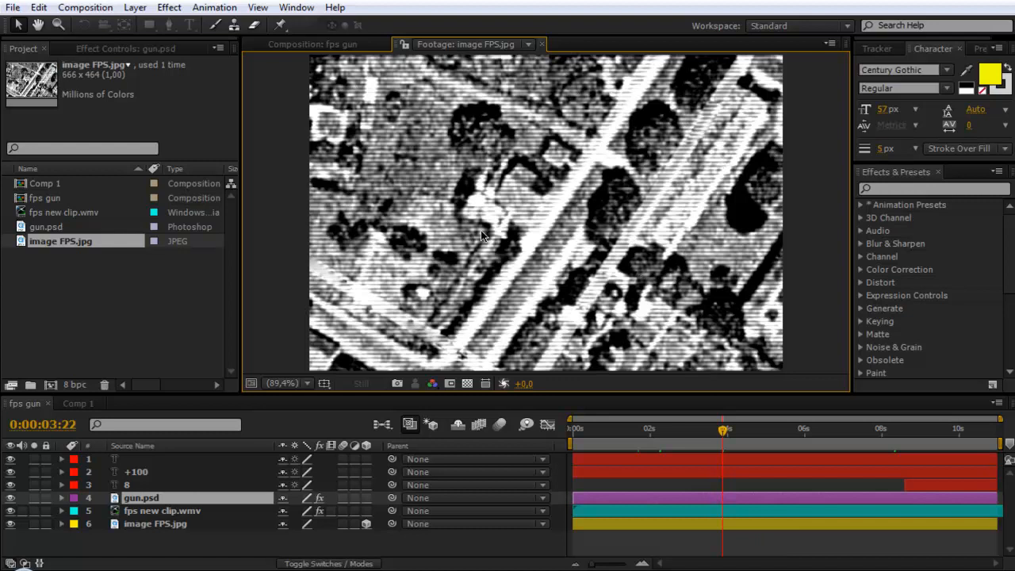
mouse_move(555, 178)
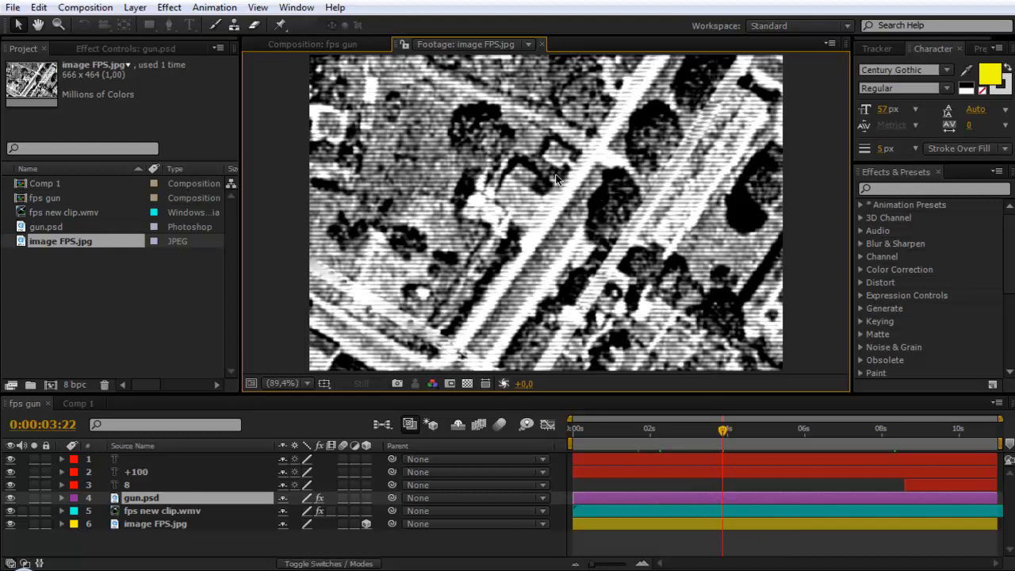
mouse_move(642, 206)
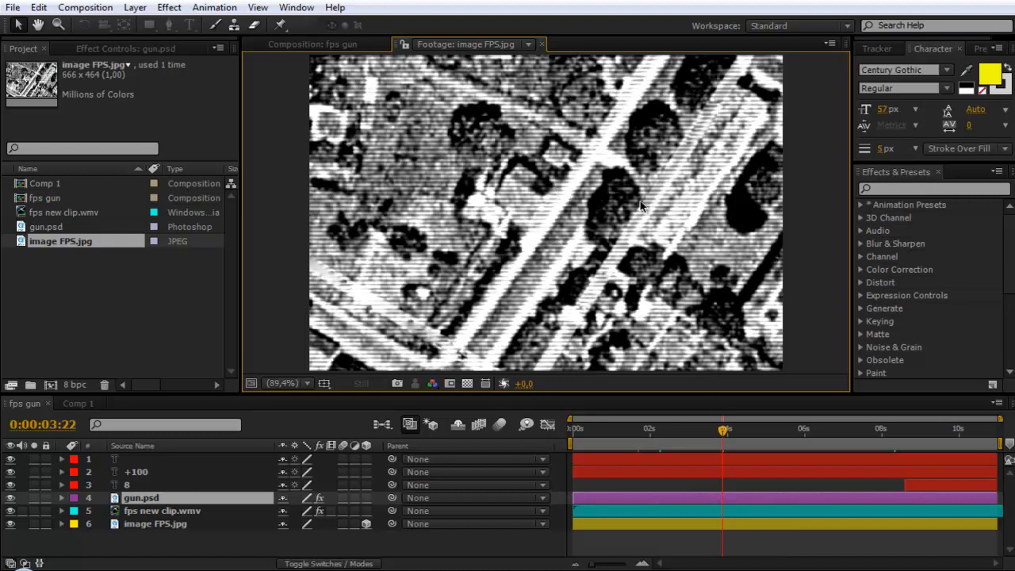
mouse_move(680, 180)
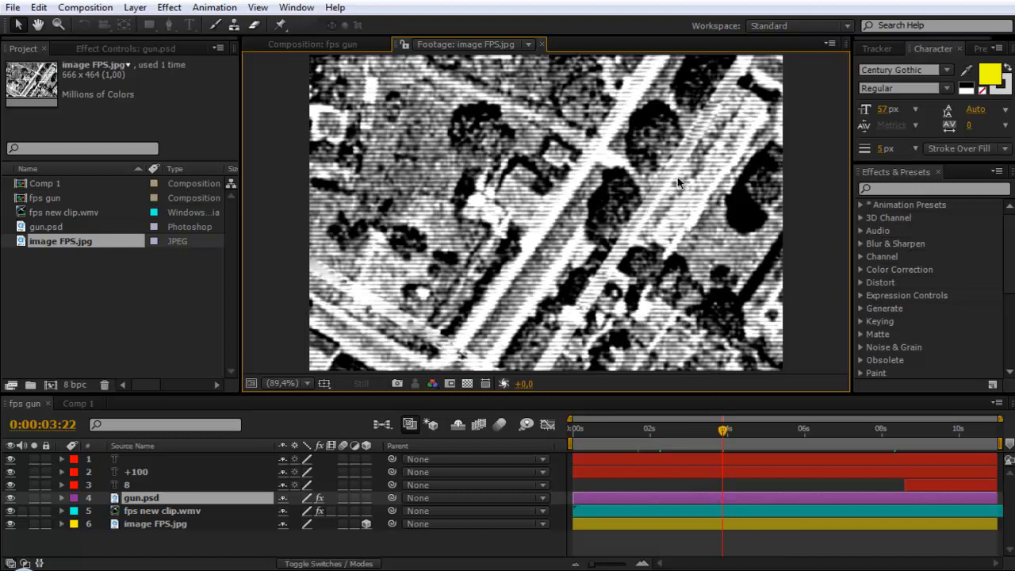
mouse_move(669, 146)
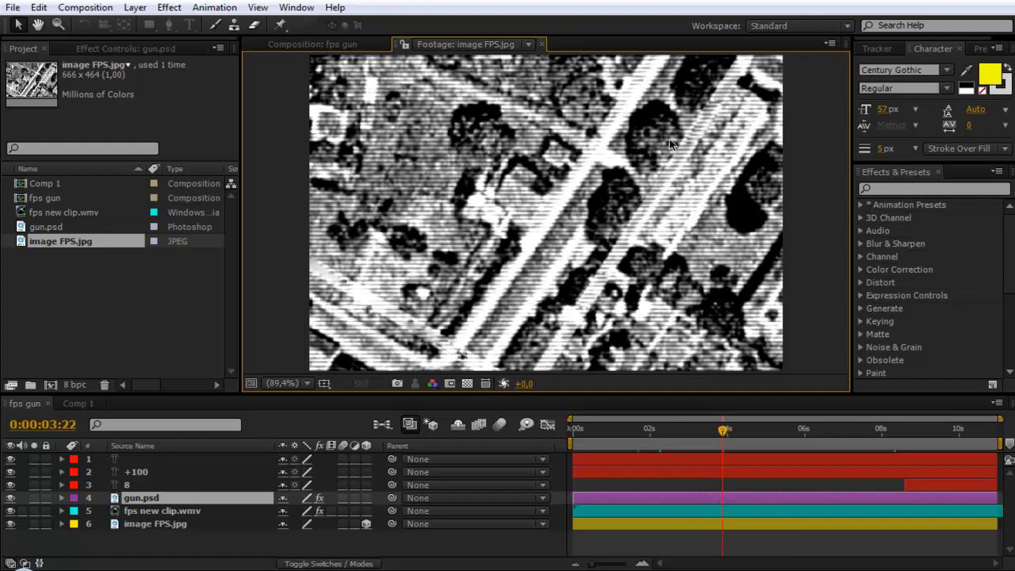
mouse_move(484, 225)
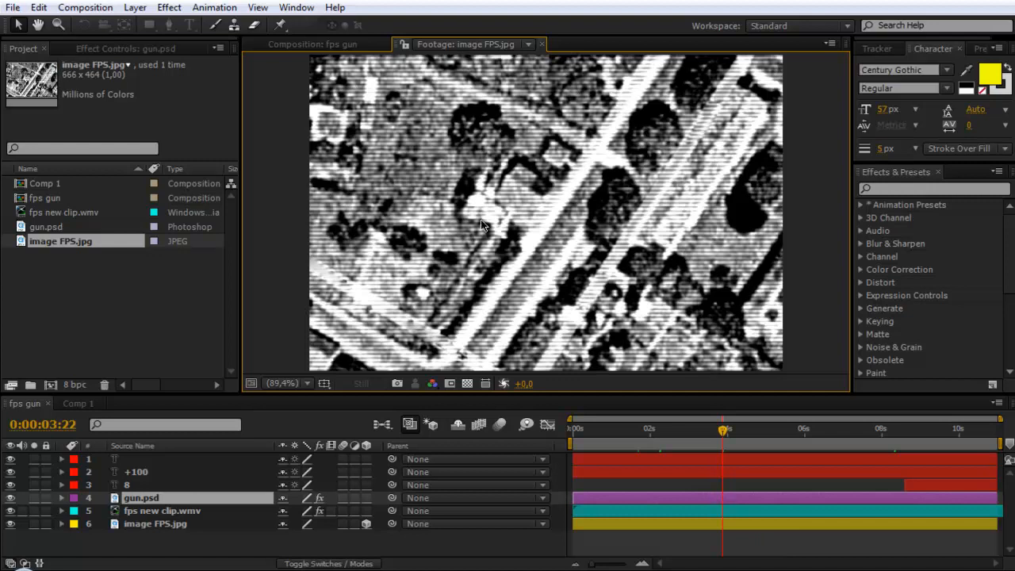
mouse_move(696, 238)
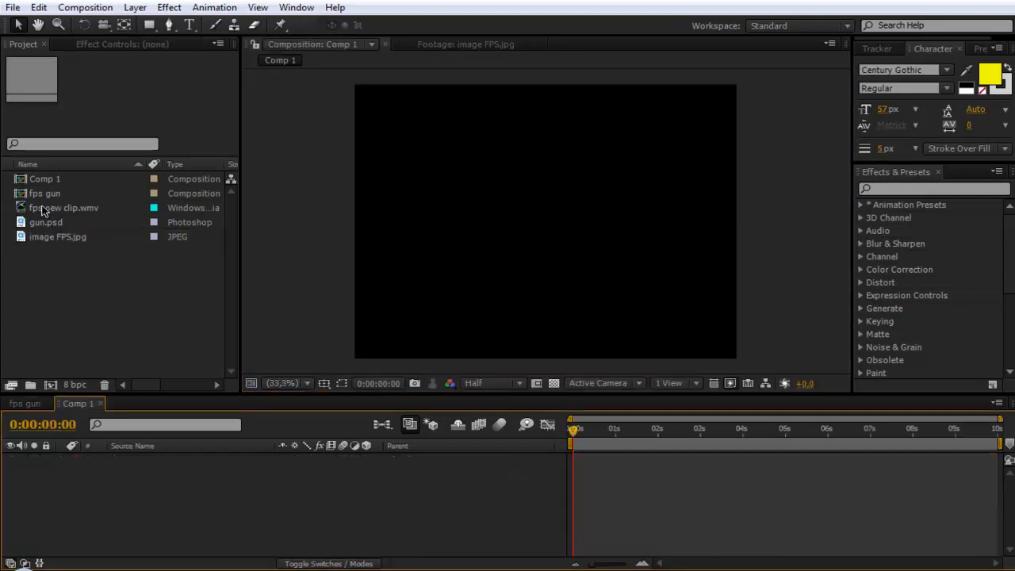
- Build a composition from fps new clip.wmv and add the image FPS.jpg satellite and gun.psd layers
click(63, 207)
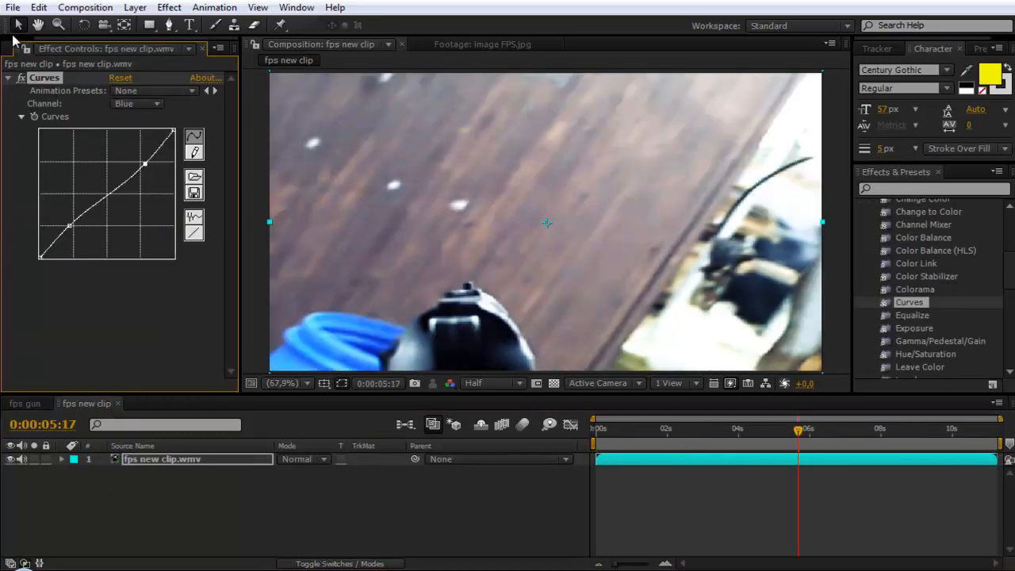
click(22, 48)
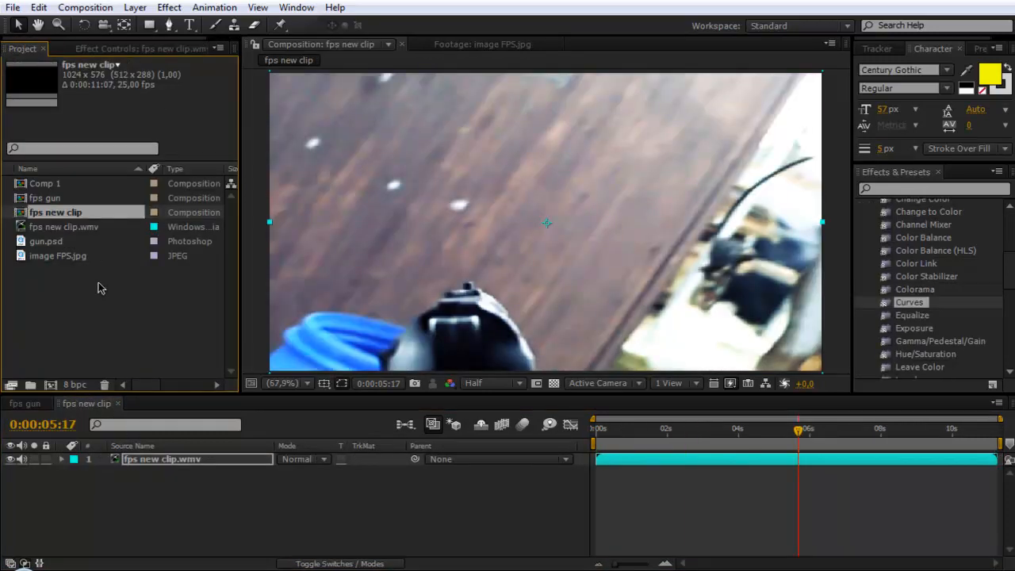
click(60, 255)
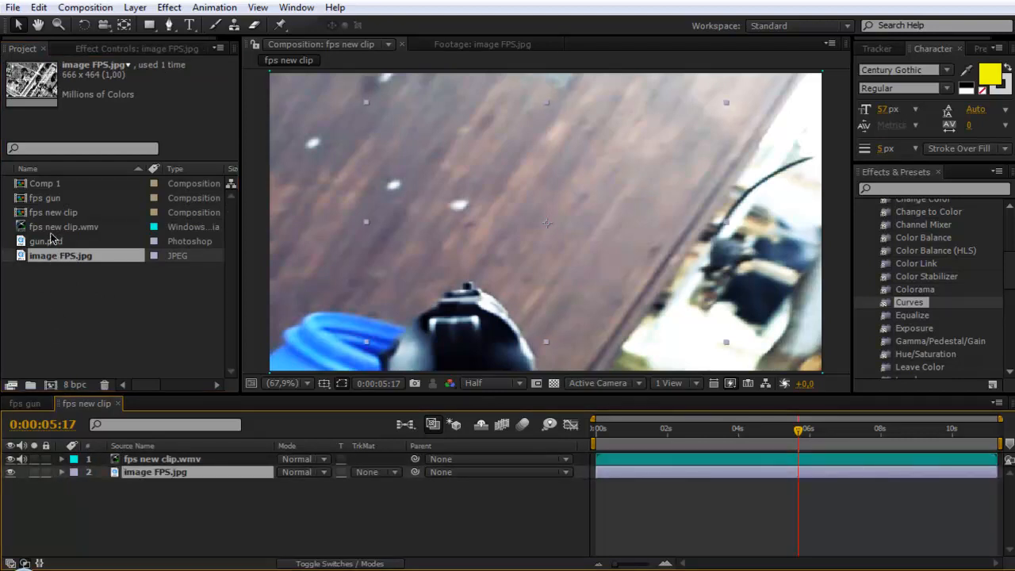
click(46, 241)
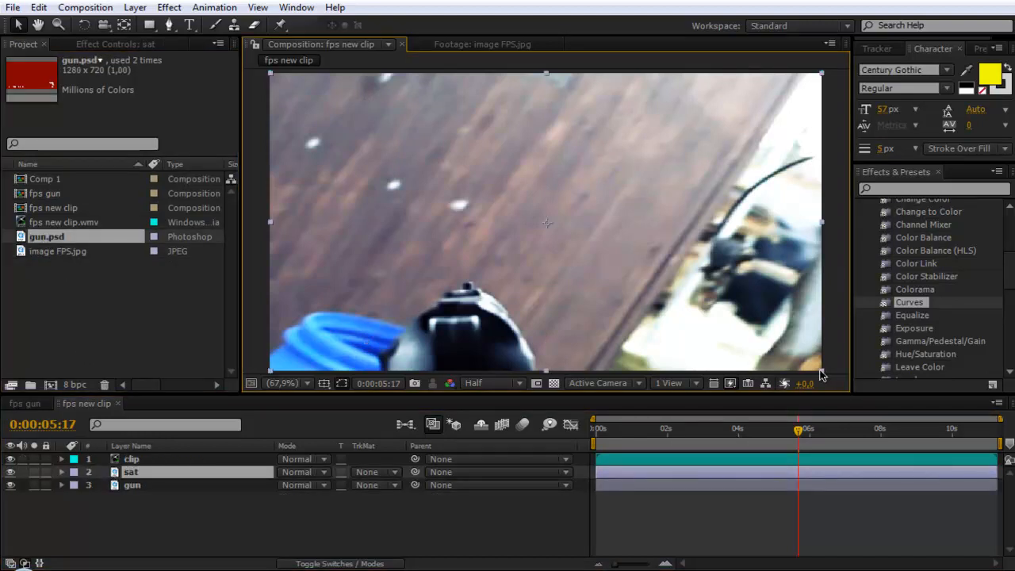
- Name the satellite layer 'sat' and give the gun layer a red label colour
double_click(130, 472)
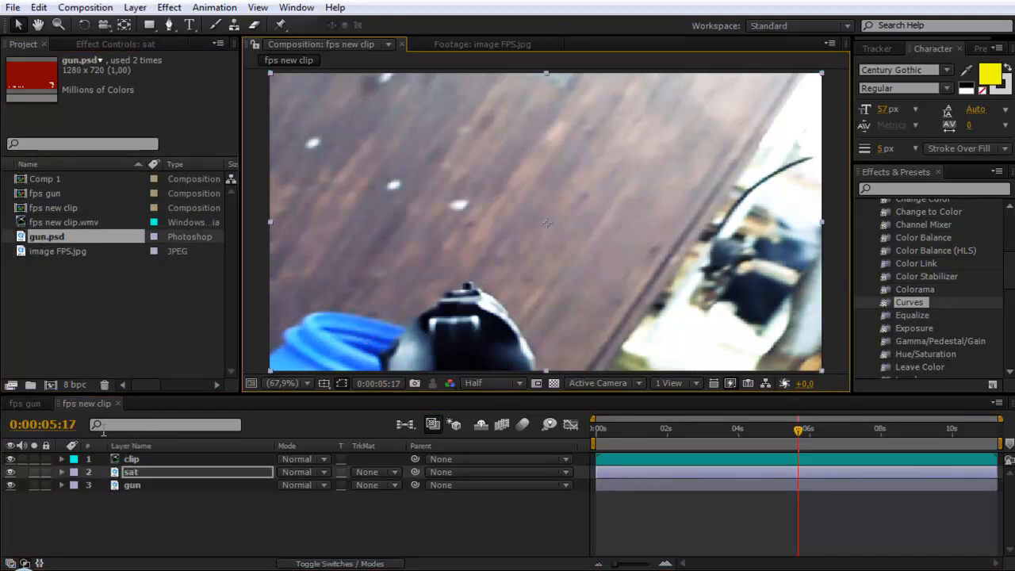
click(11, 458)
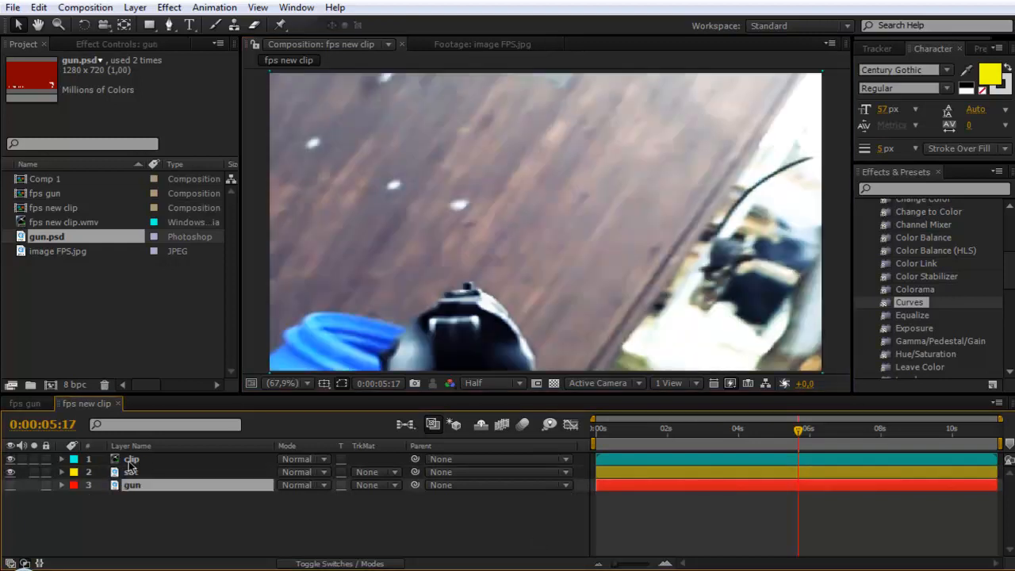
click(132, 458)
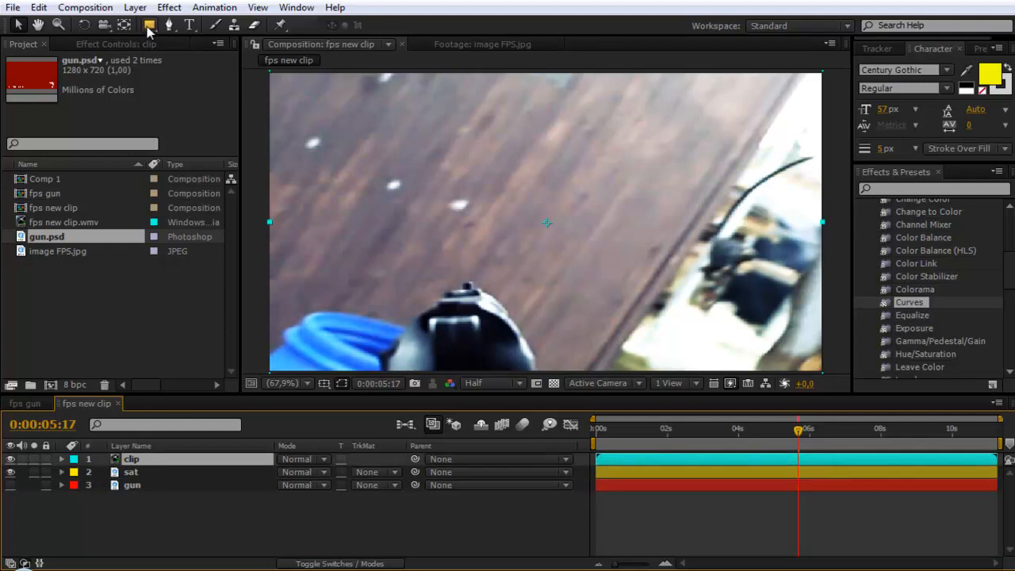
mouse_move(149, 25)
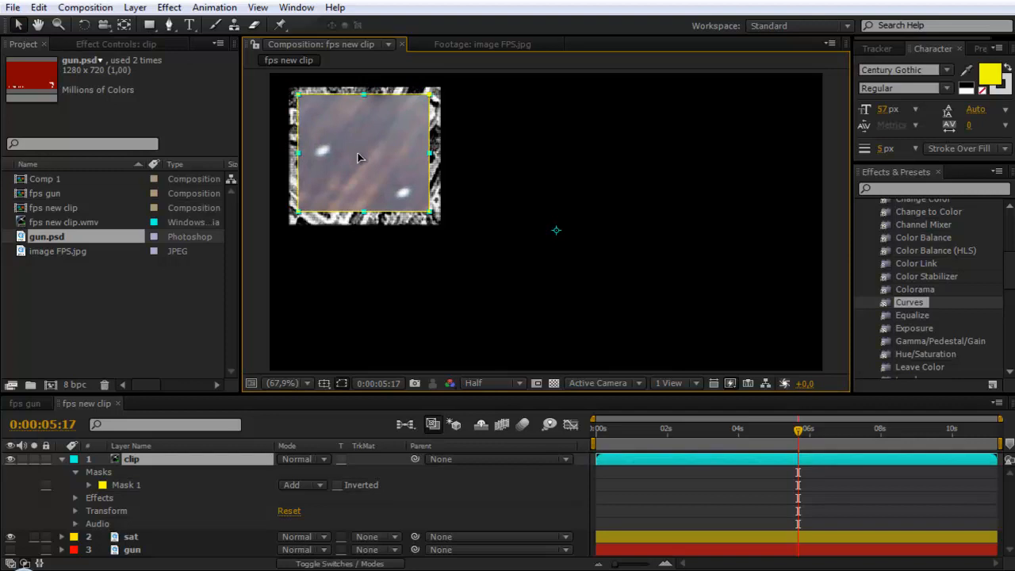
- Resize the clip layer's square mask and set Mask 1 to Inverted for the minimap window
double_click(130, 459)
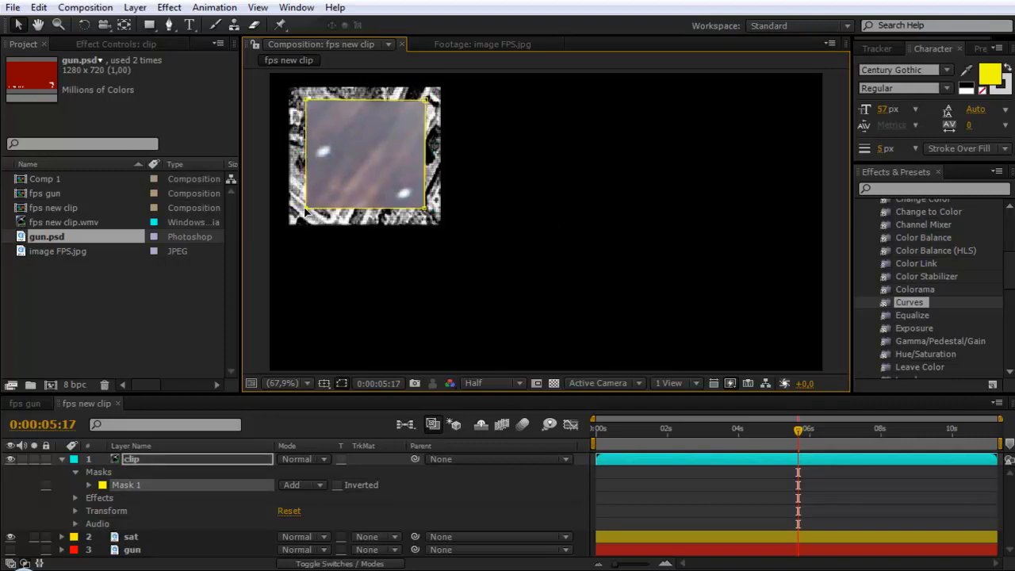
mouse_move(272, 492)
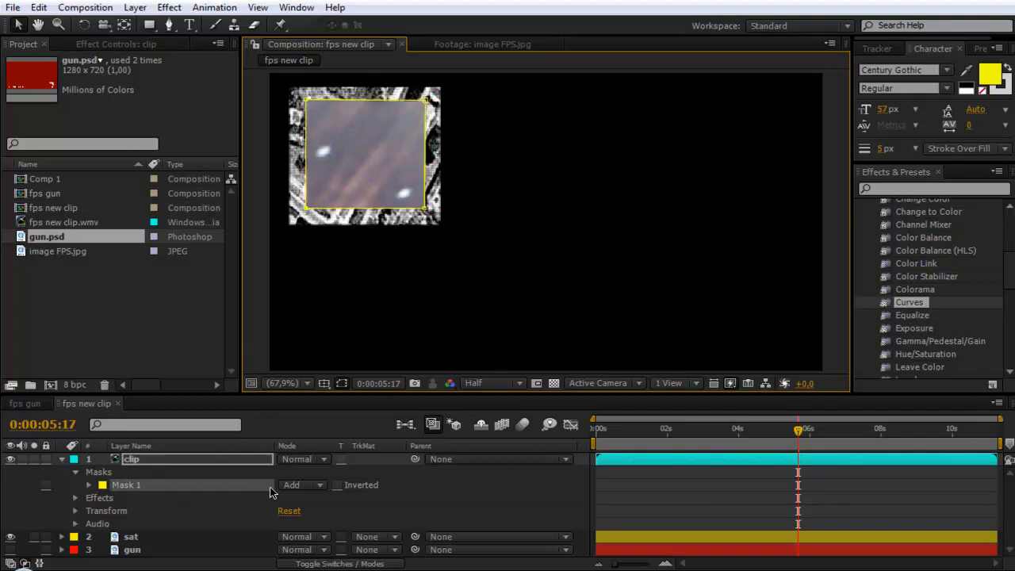
click(338, 485)
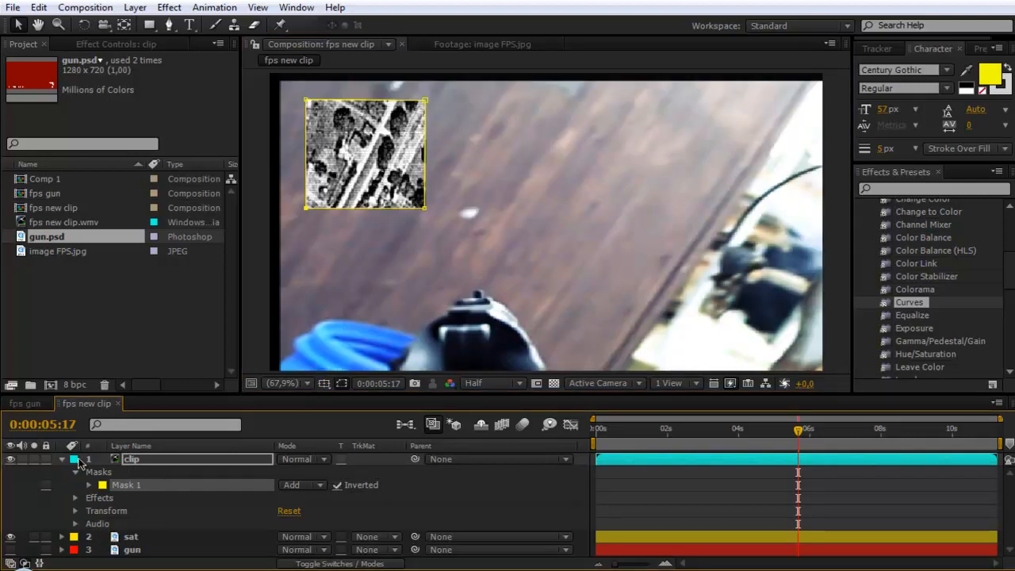
click(61, 460)
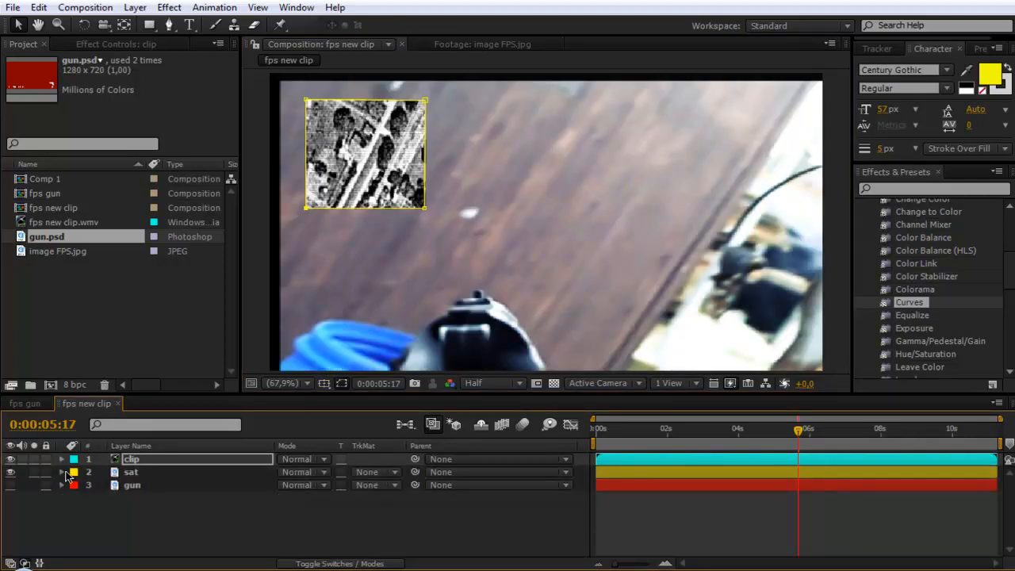
- Keyframe the sat layer's Rotation so the satellite minimap turns over time
click(130, 472)
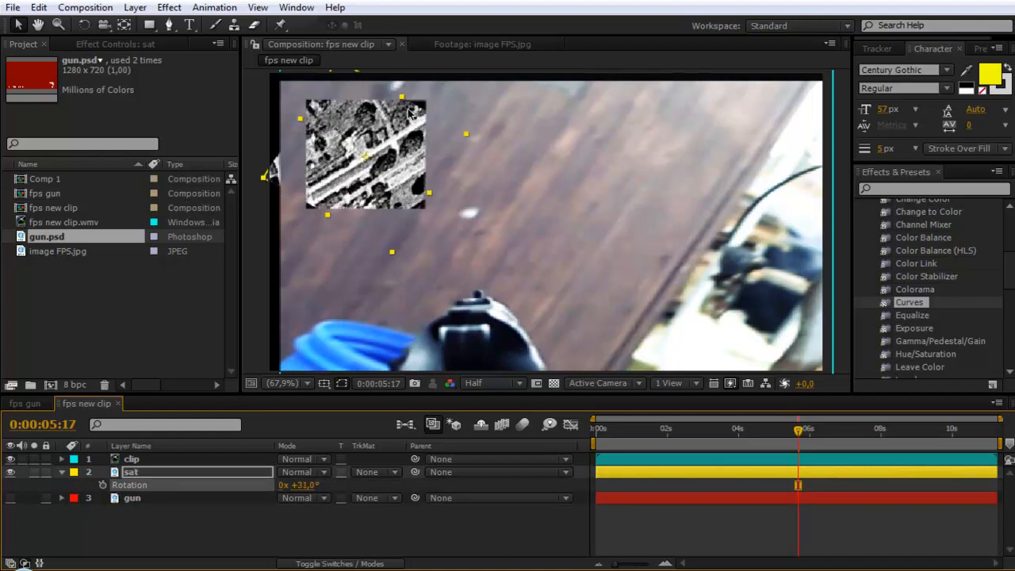
mouse_move(468, 141)
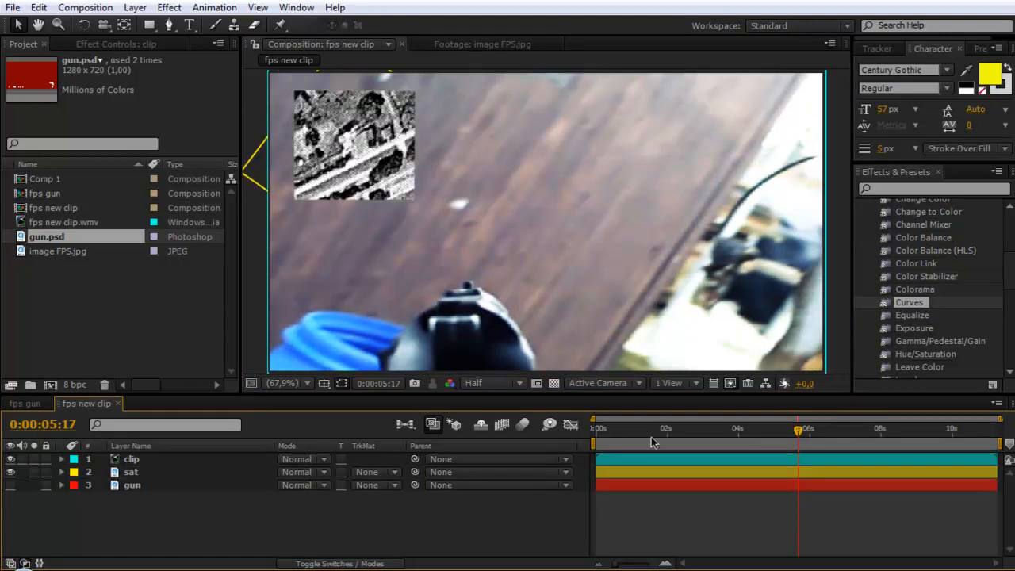
mouse_move(612, 436)
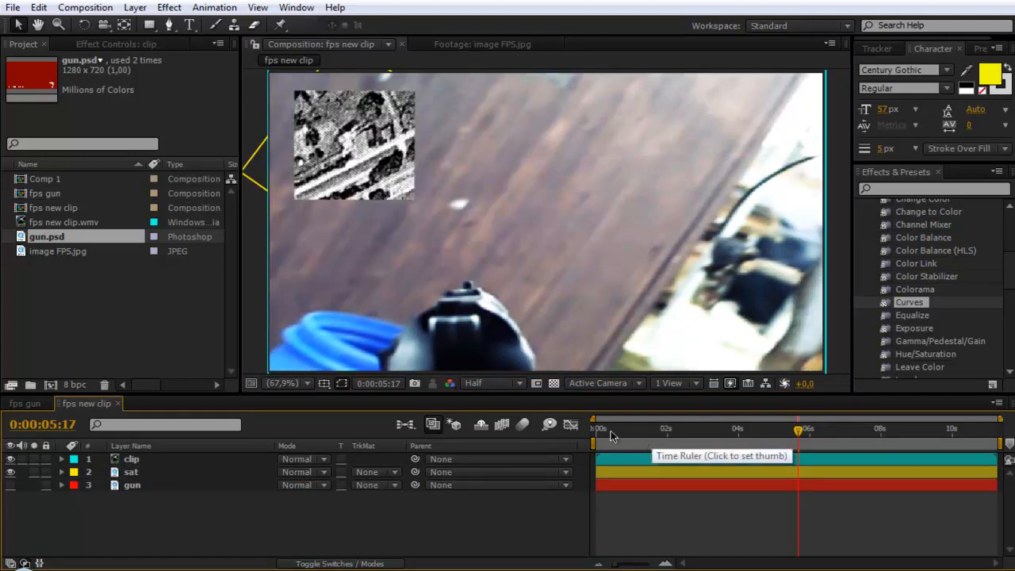
mouse_move(576, 369)
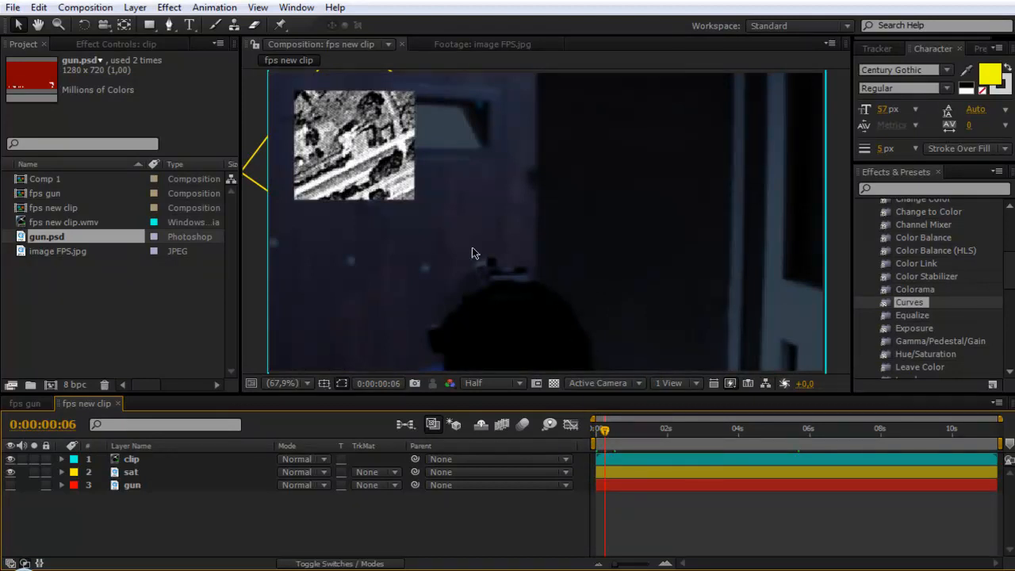
mouse_move(533, 260)
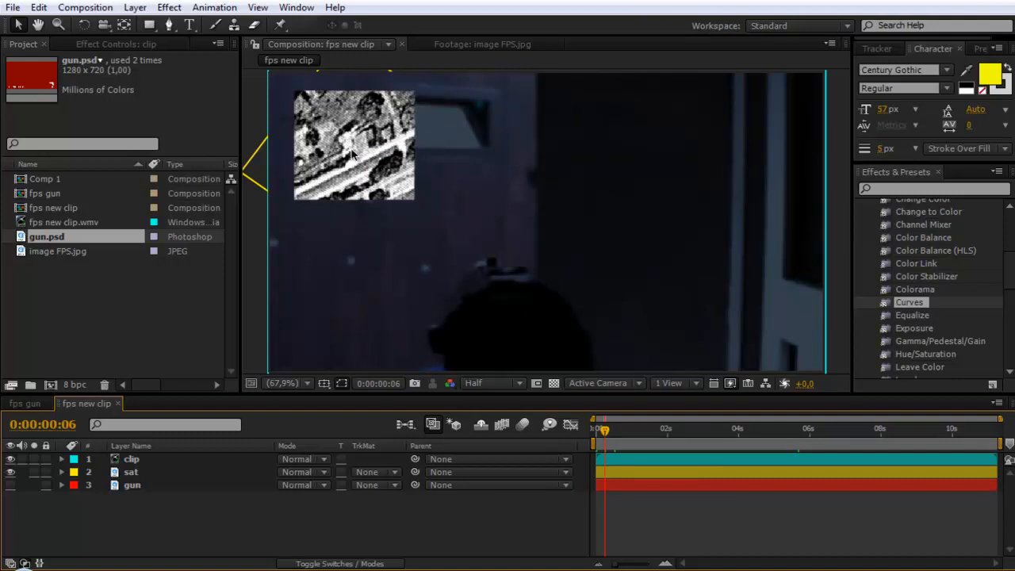
mouse_move(26, 454)
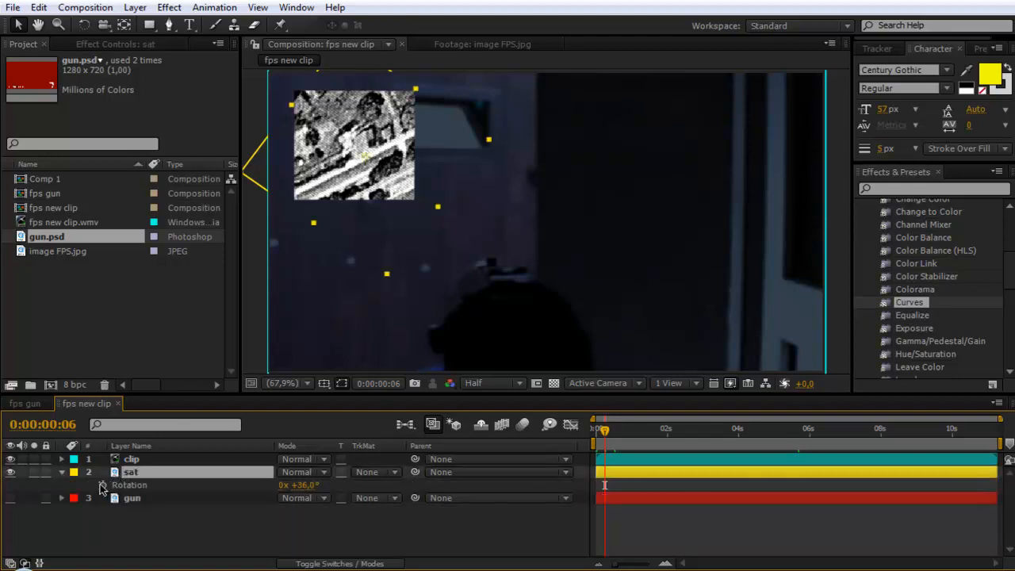
click(102, 485)
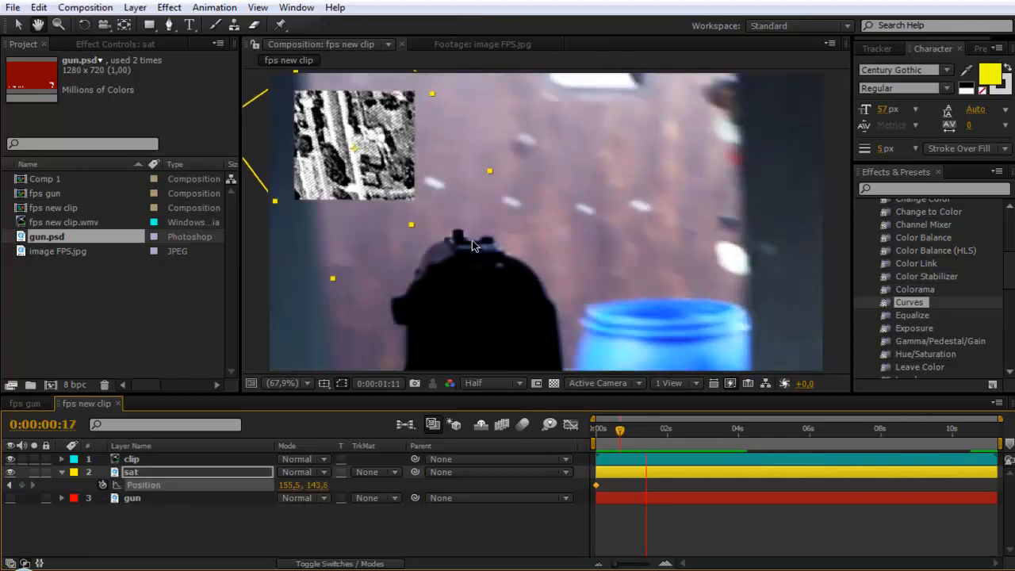
- Enable Position keyframing on the sat layer and shift the map to a new spot
click(669, 428)
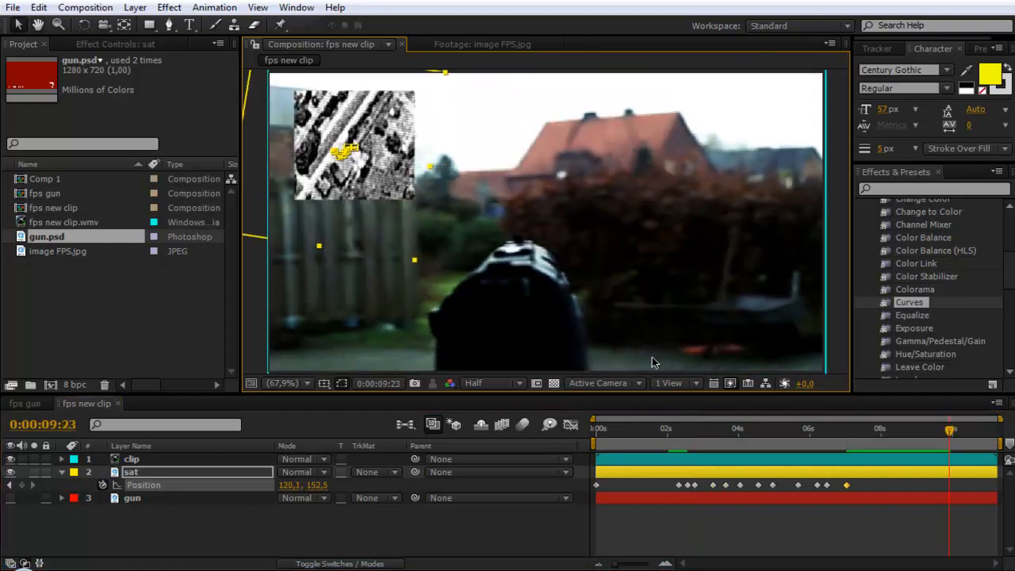
drag(950, 428, 669, 428)
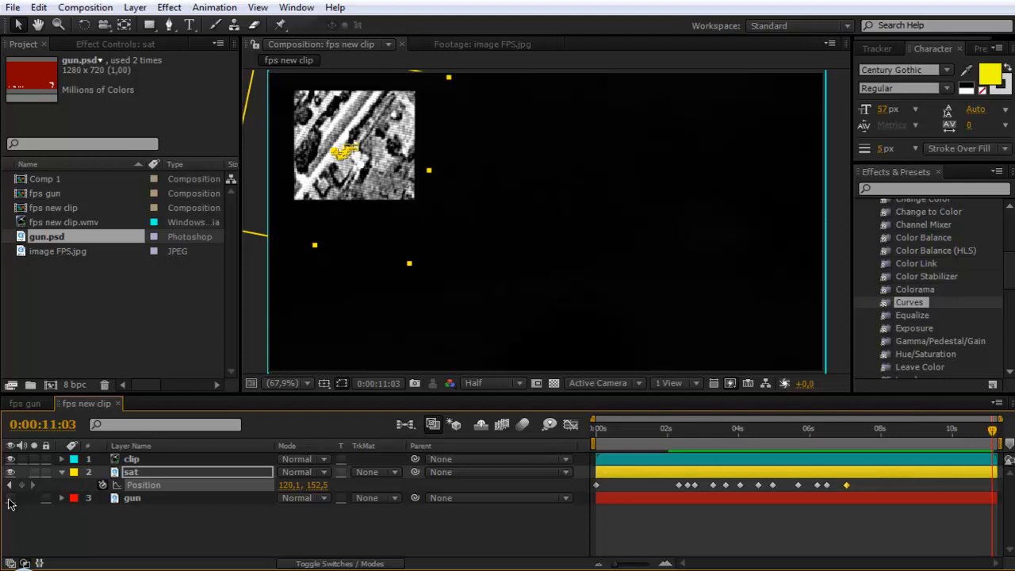
- Show the gun layer, shrink it into the lower-right corner and find the Keylight effect
click(133, 497)
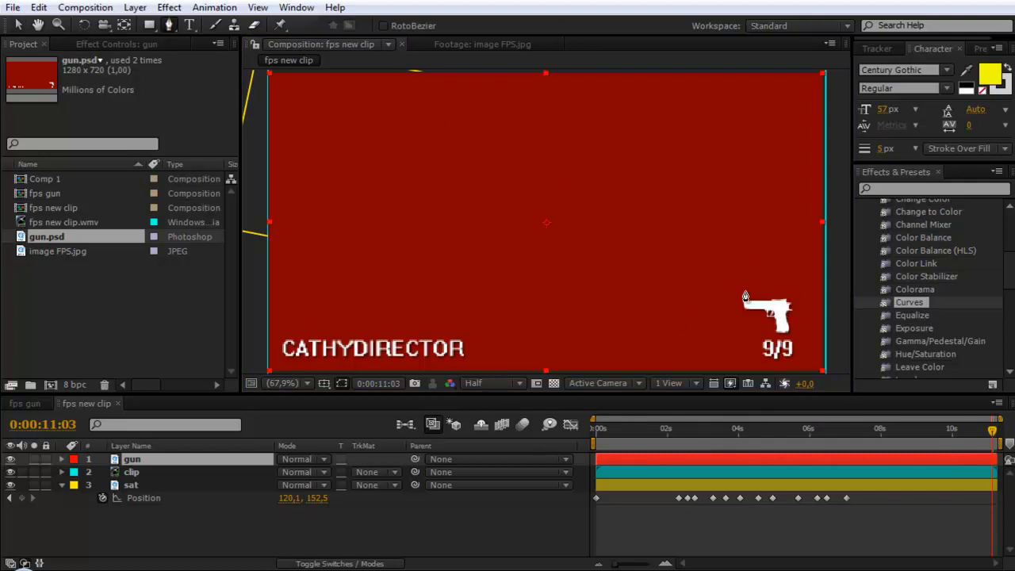
double_click(159, 458)
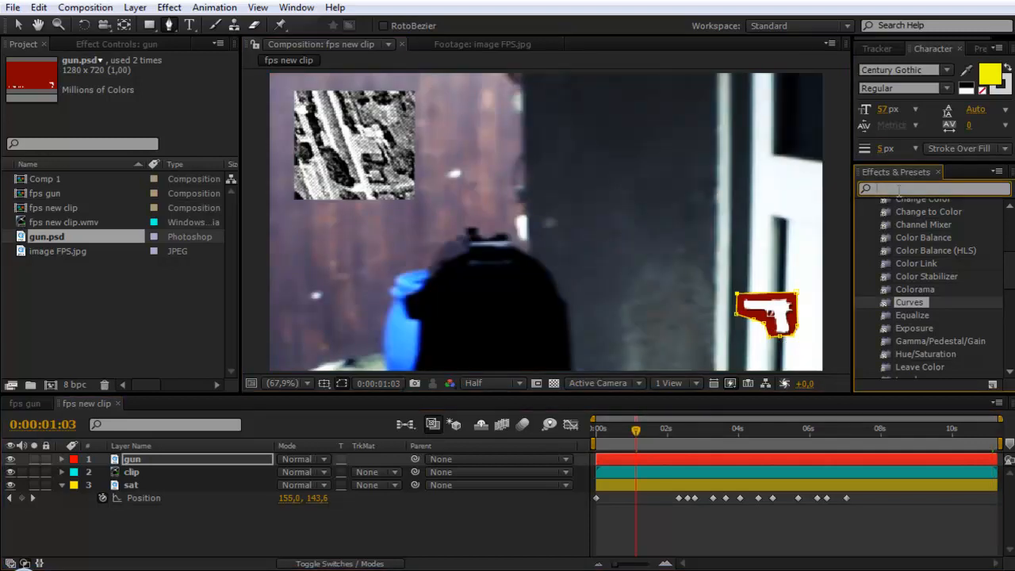
text(keylight)
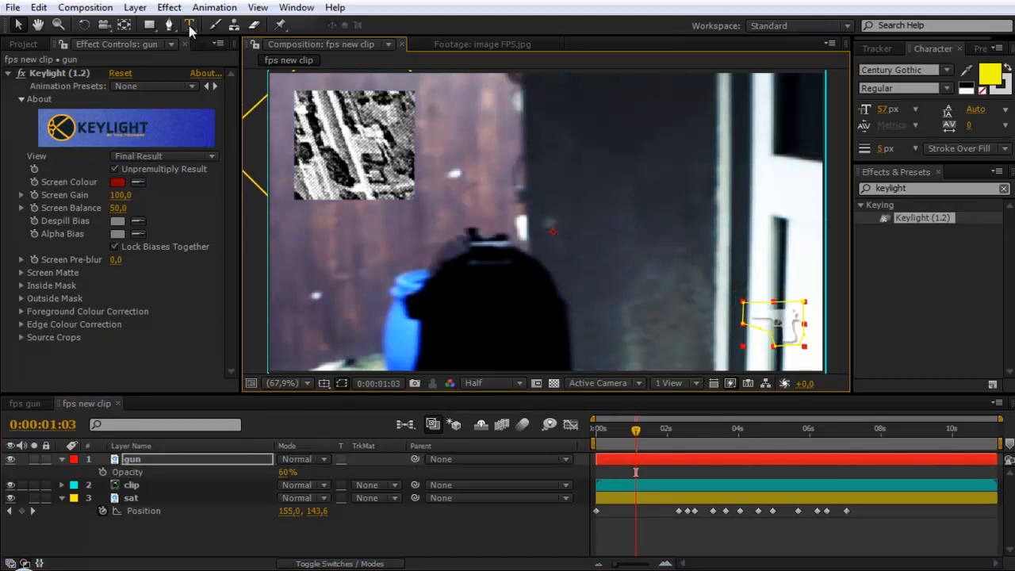
- Set the gun to 60% opacity and add the Cathydirector Ghost name text and 9/9 ammo text
click(190, 25)
text(9/9)
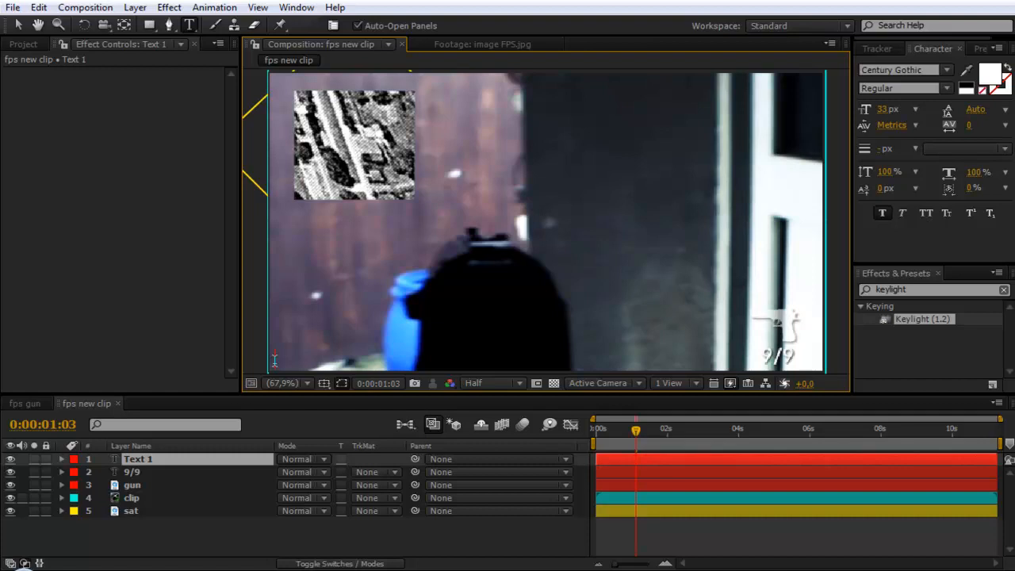
text(thy)
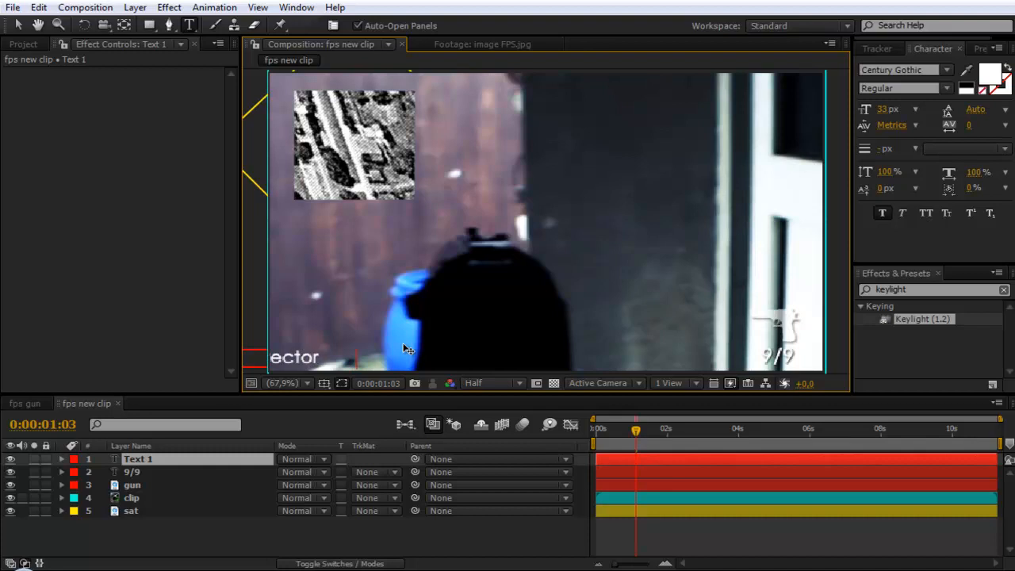
text(Ghost)
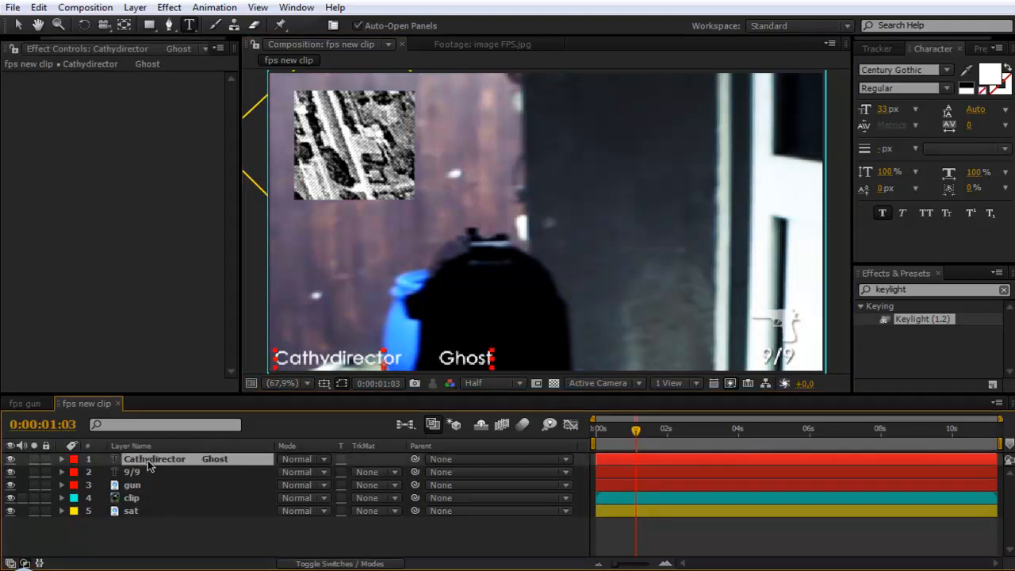
click(61, 460)
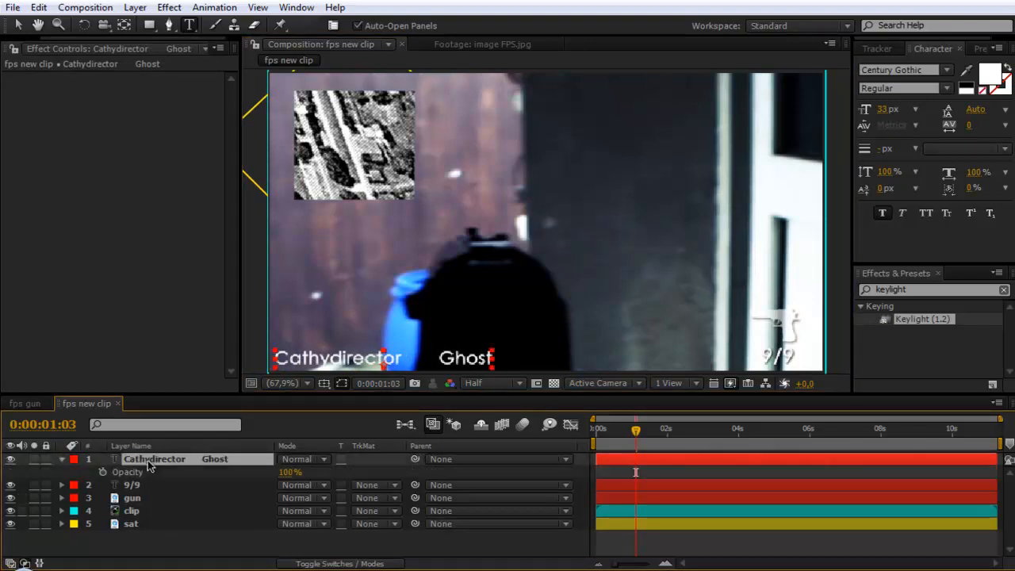
double_click(290, 473)
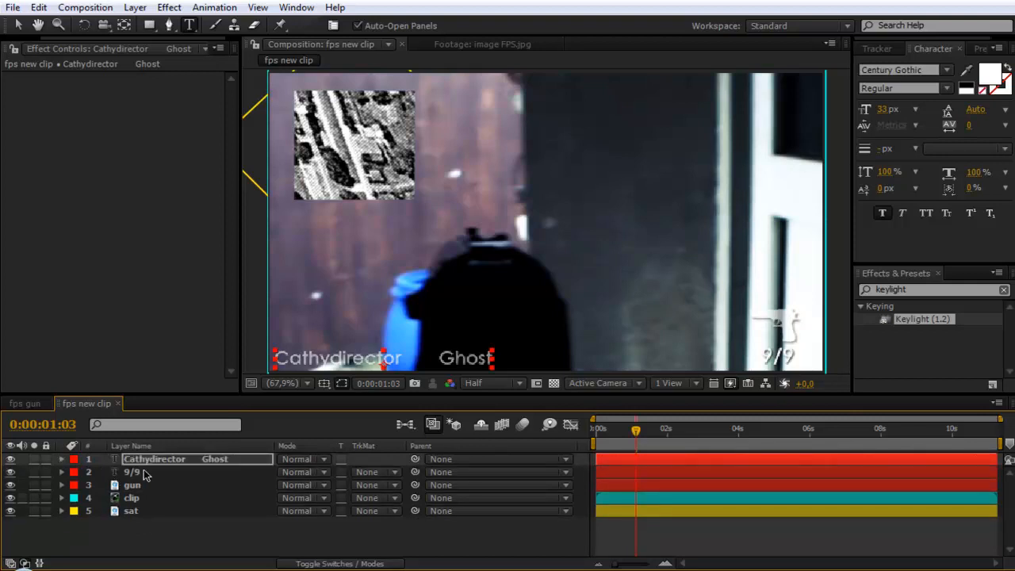
- Fit the second gun.psd layer to the comp, key out its red background and save
click(133, 485)
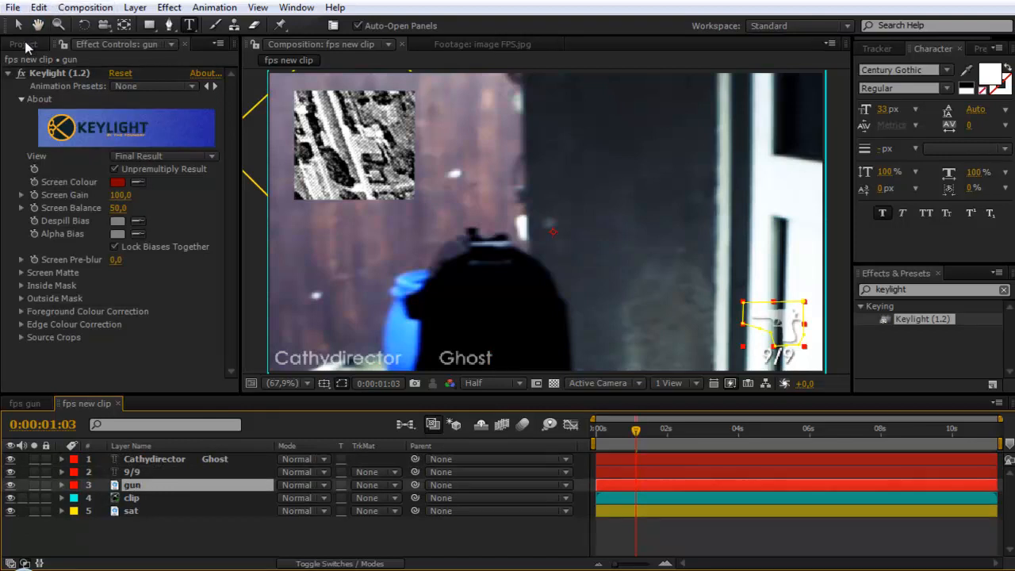
right_click(131, 485)
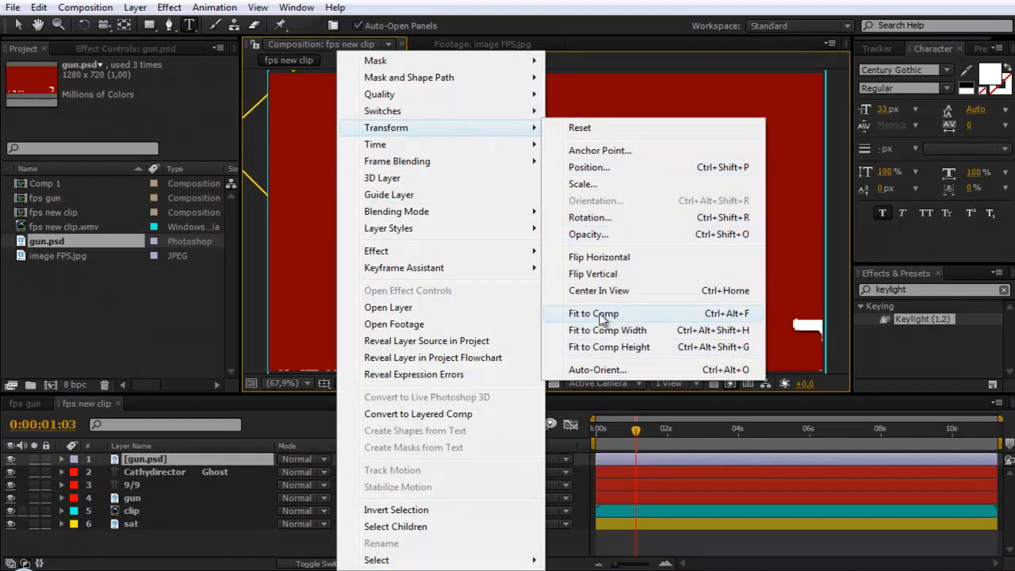
click(593, 313)
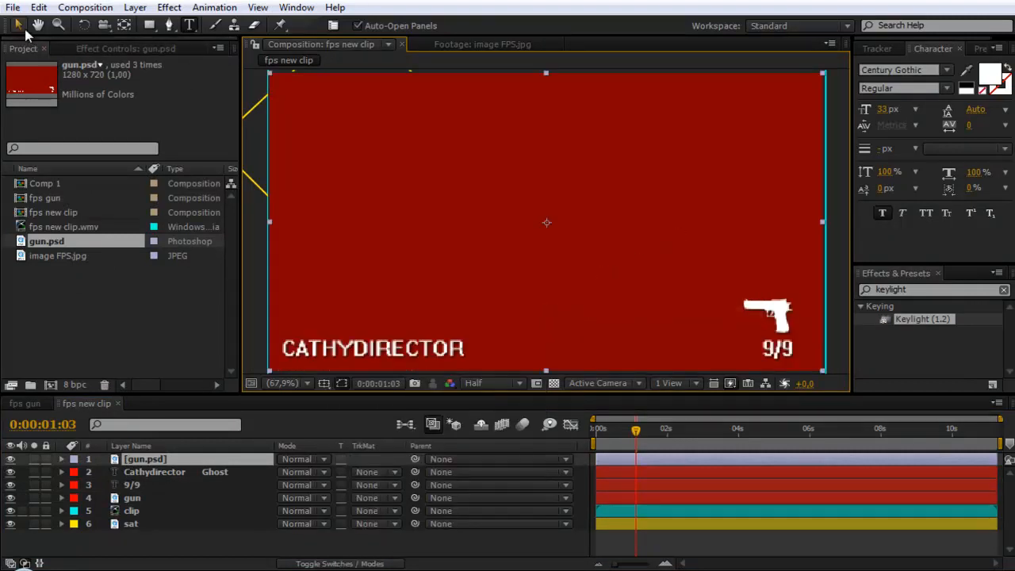
key(ctrl+s)
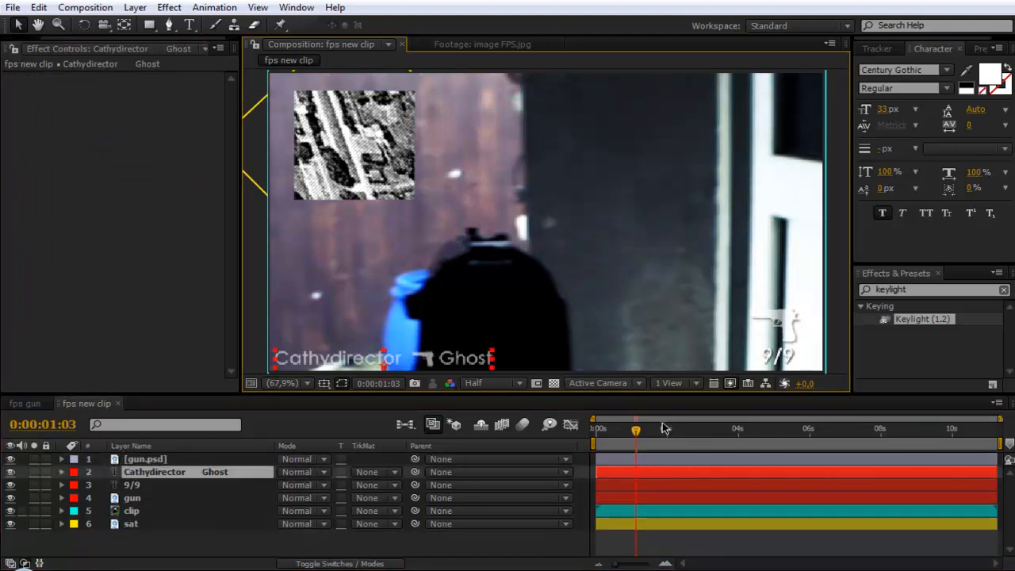
mouse_move(927, 436)
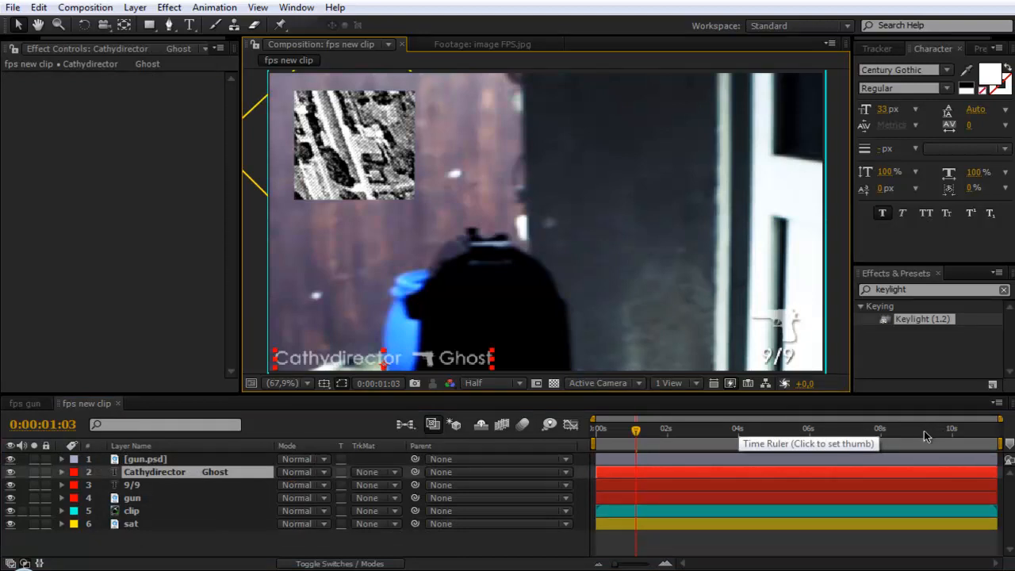
- Trim the player/target names and gun icon layers to start at 8:21
click(914, 428)
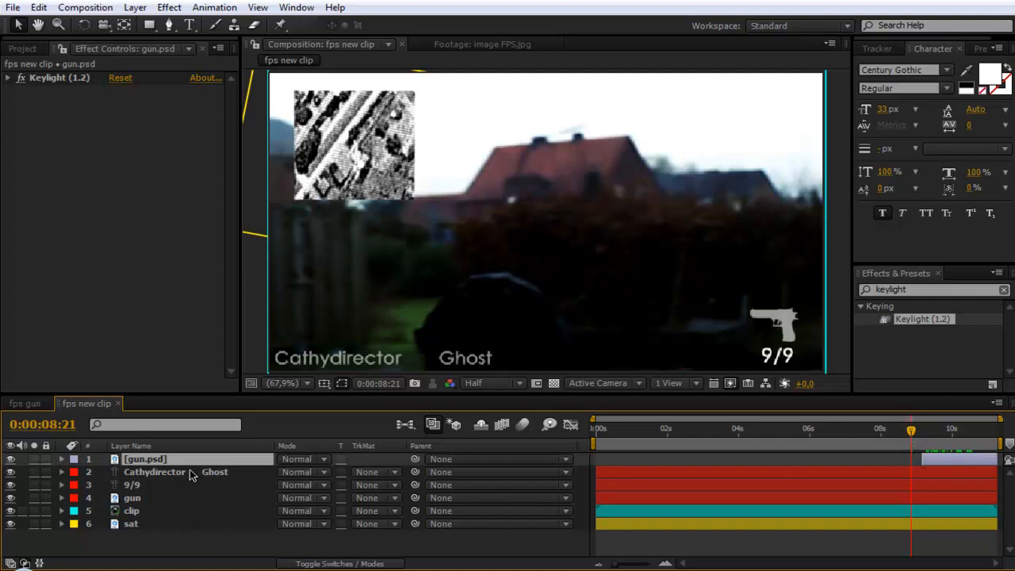
click(156, 471)
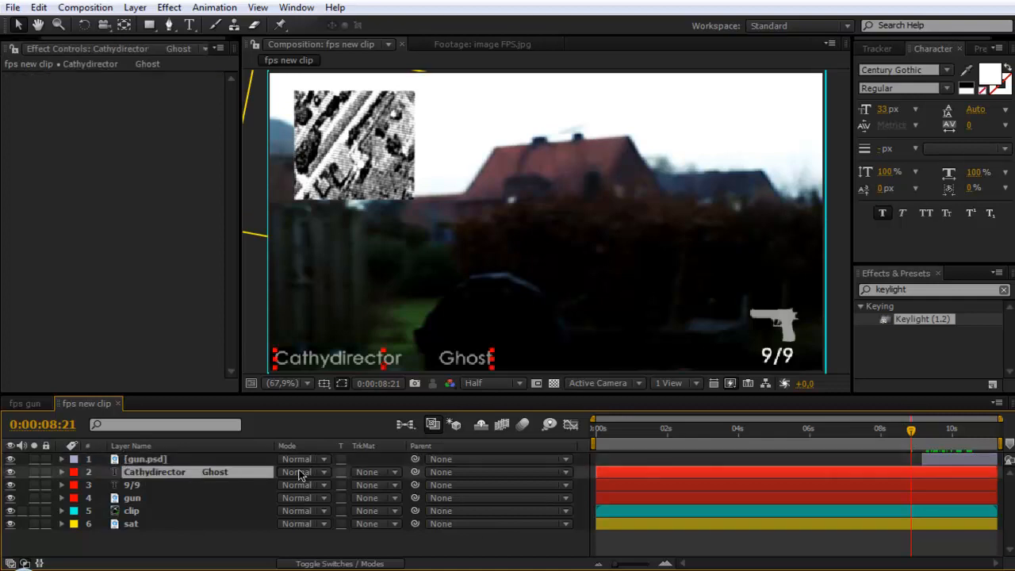
mouse_move(961, 463)
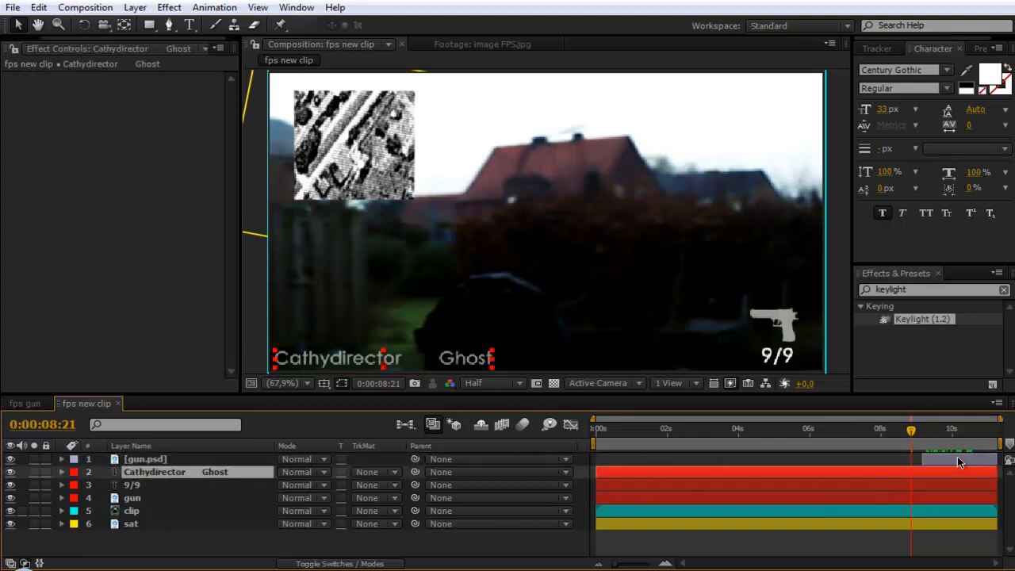
click(146, 459)
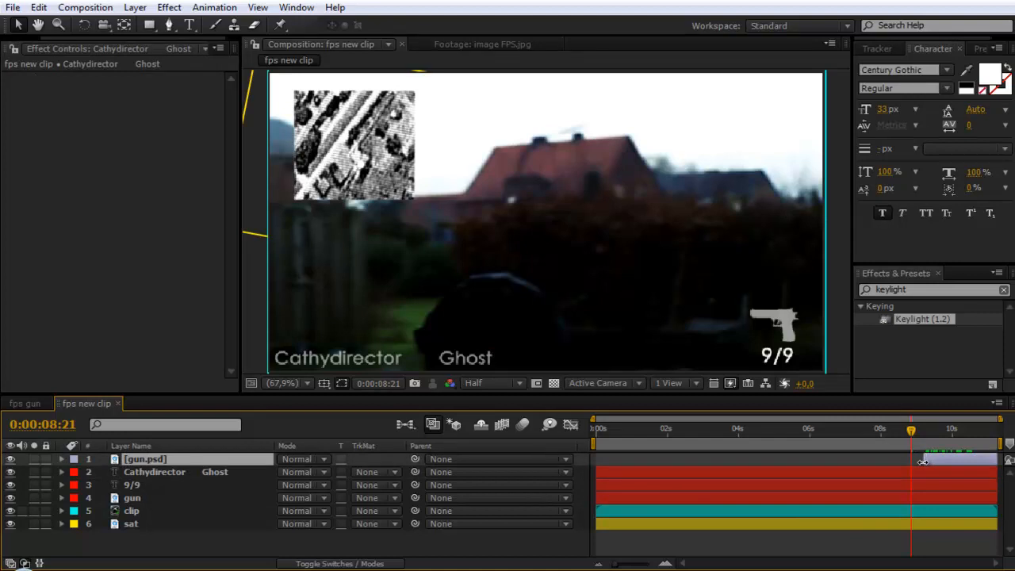
click(146, 458)
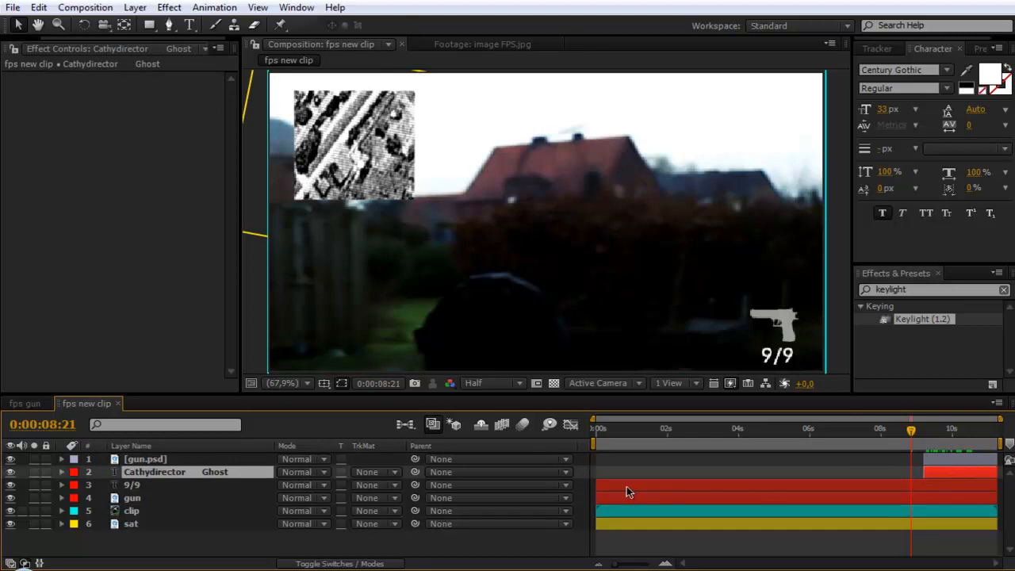
- Split the 9/9 ammo counter layer at 8:21 via Edit > Split Layer
click(133, 485)
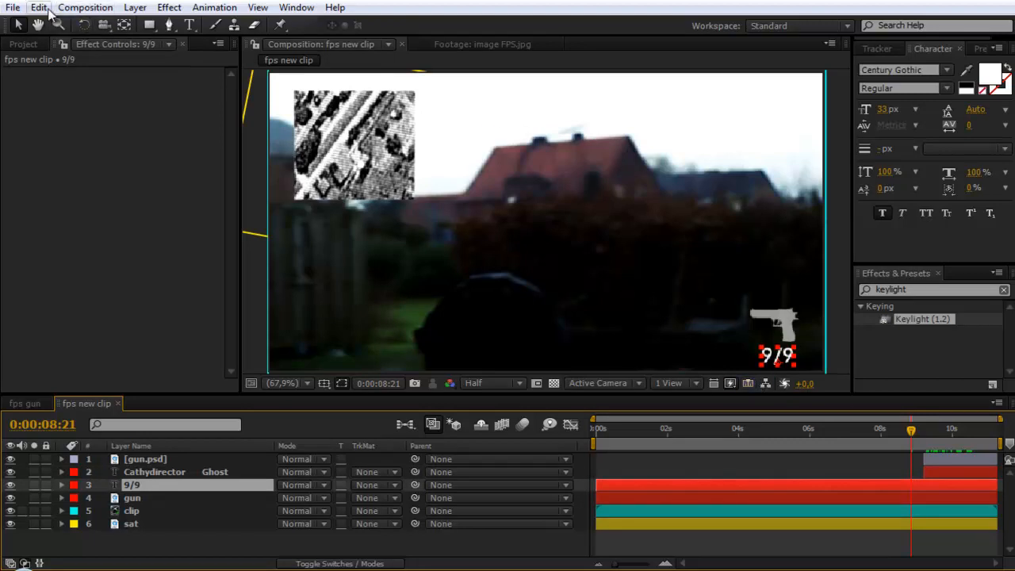
click(38, 7)
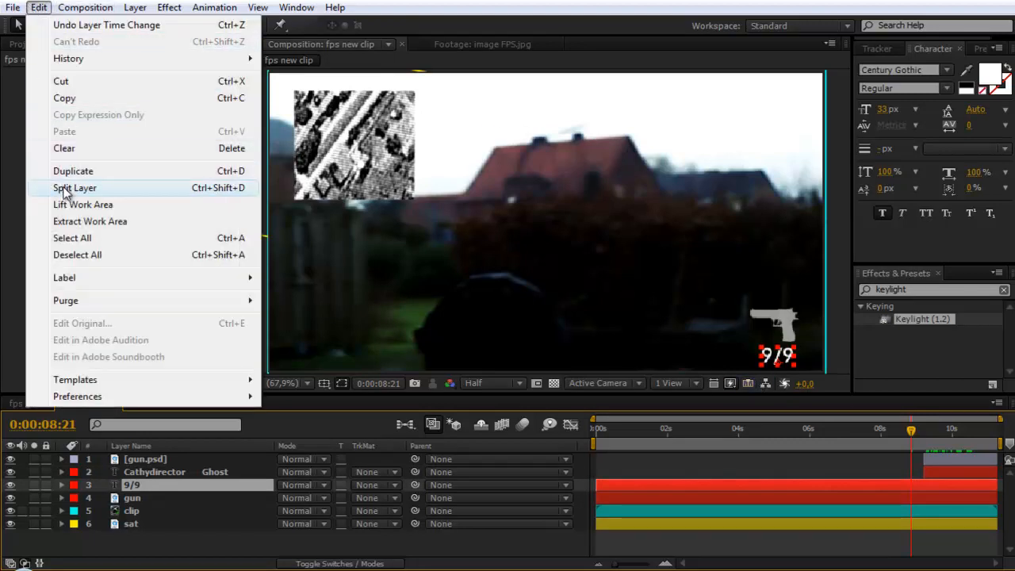
click(74, 187)
text(8)
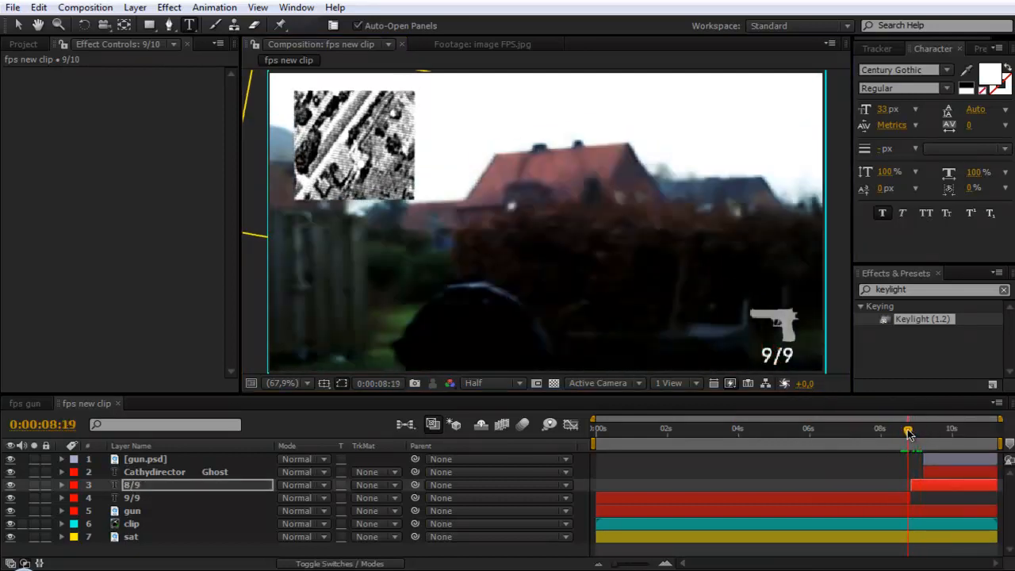
- Create the +100 score text layer and start it around eight seconds after the shot
drag(907, 431, 910, 431)
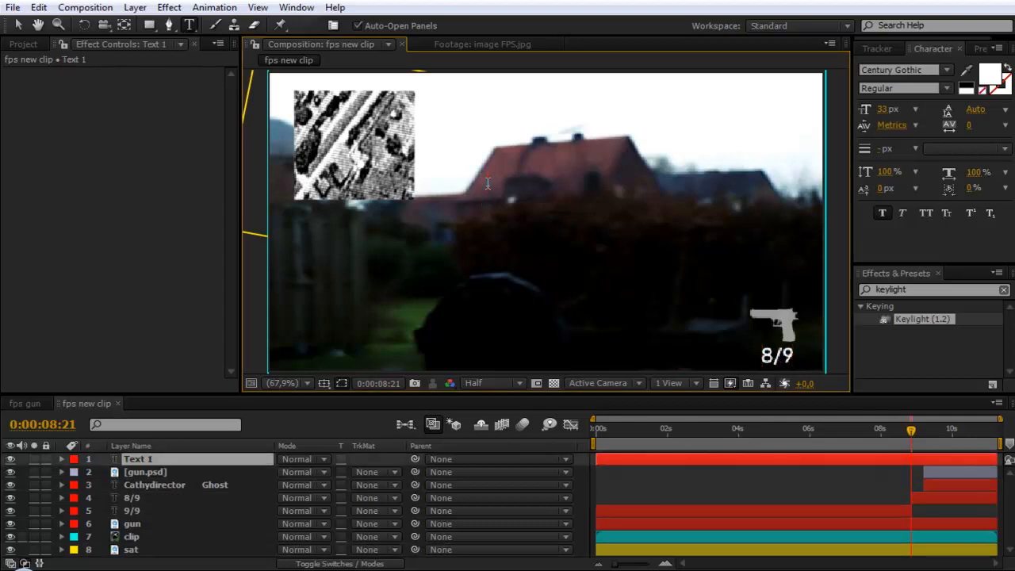
text(100)
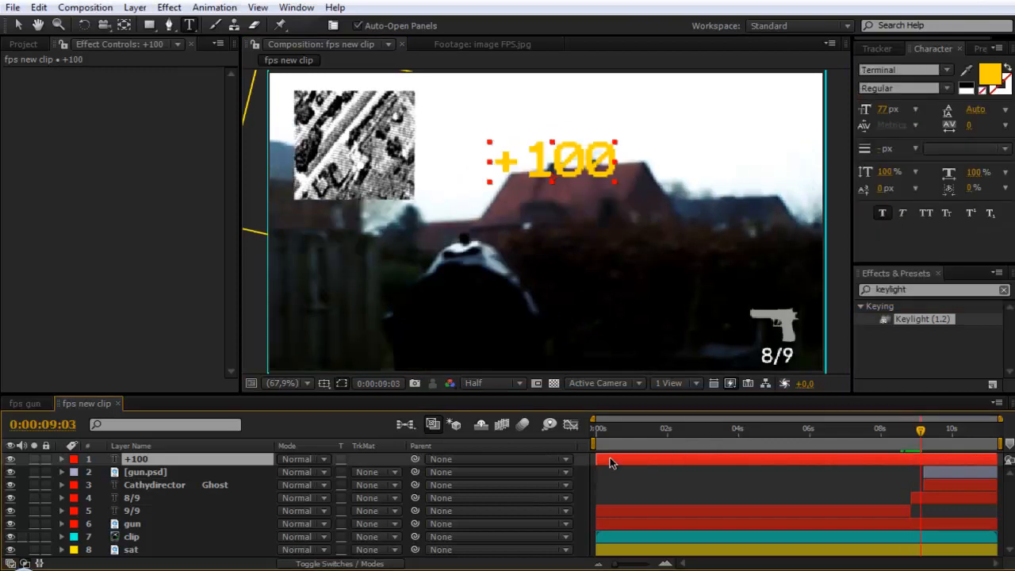
drag(611, 463, 906, 463)
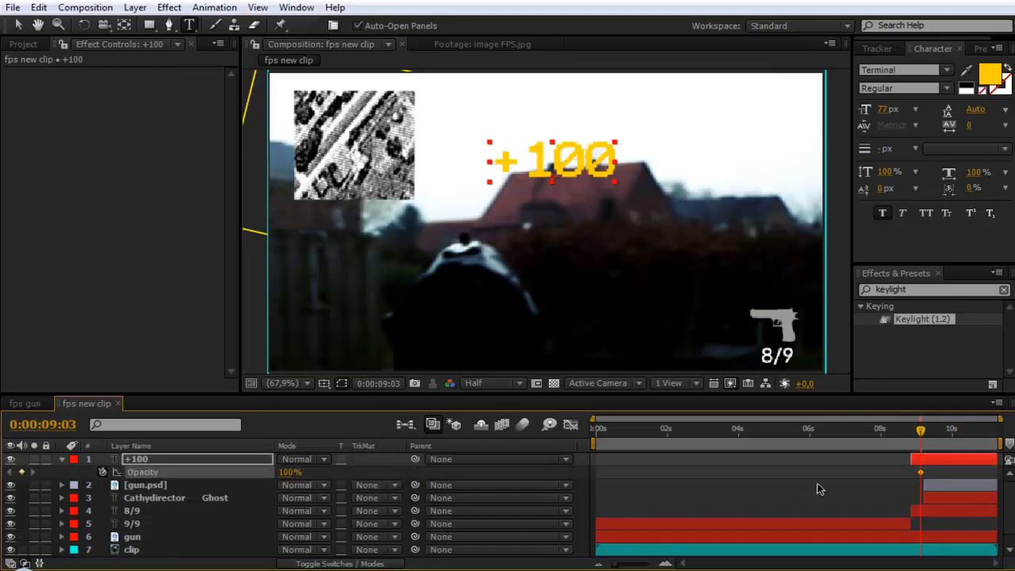
- Keyframe the +100 score's opacity up from 0% and scrub to check the fade-in
click(918, 428)
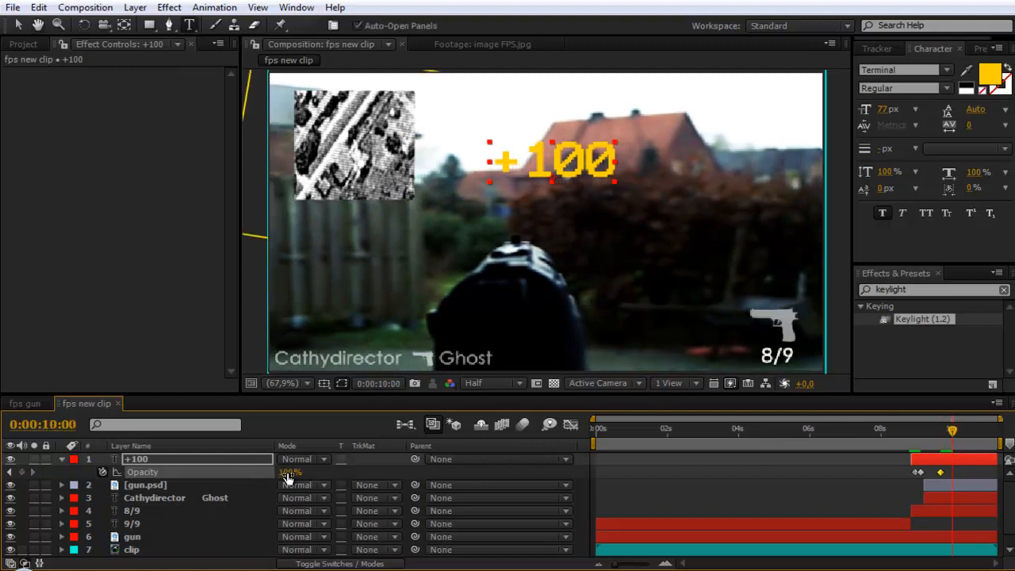
double_click(288, 473)
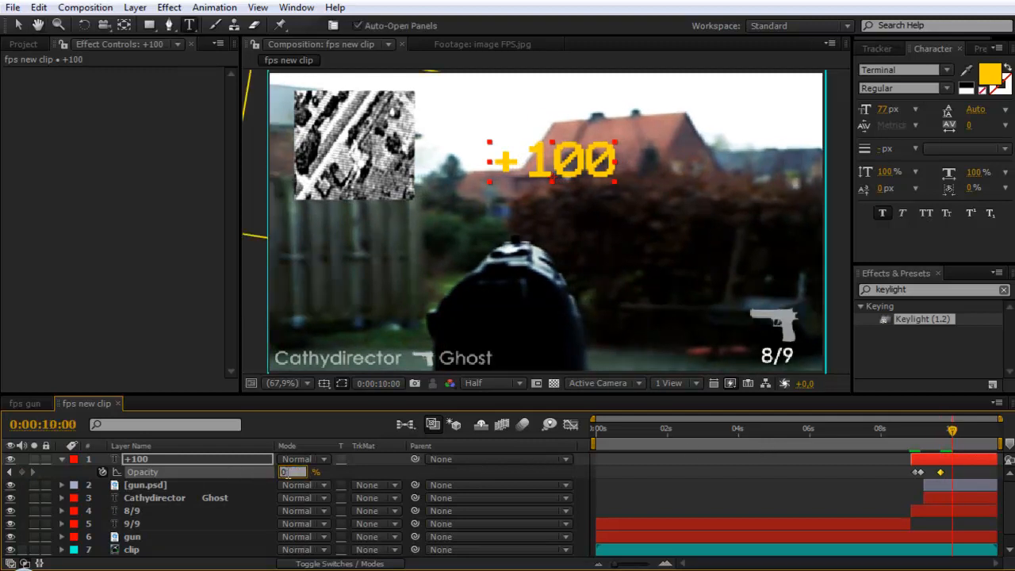
click(916, 431)
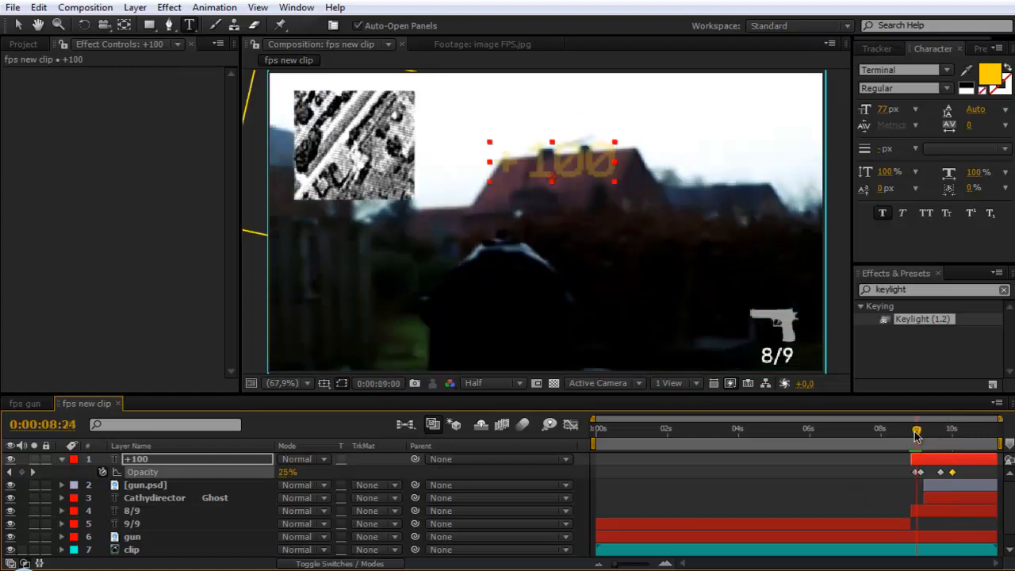
drag(916, 428, 904, 428)
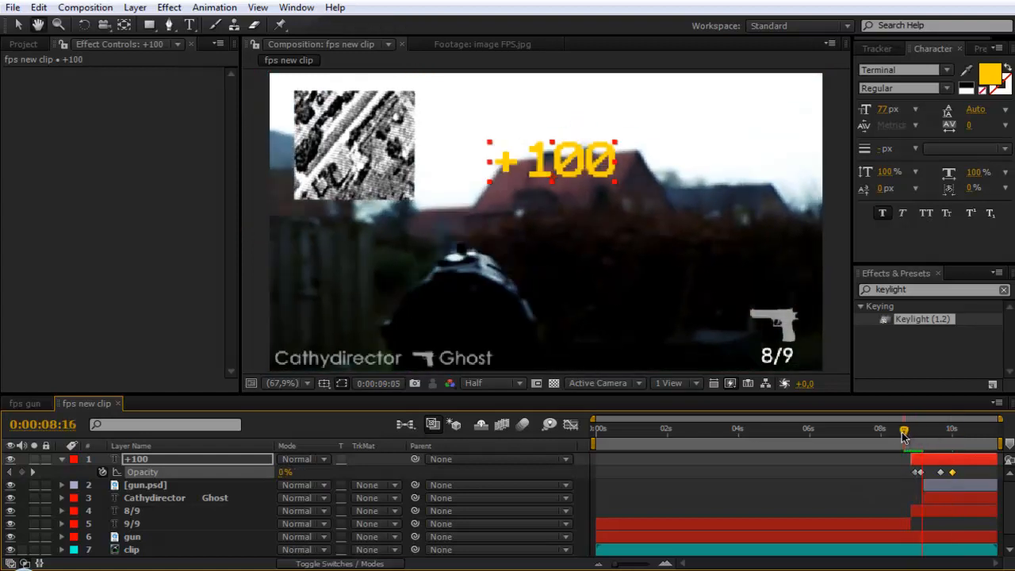
drag(903, 432, 907, 431)
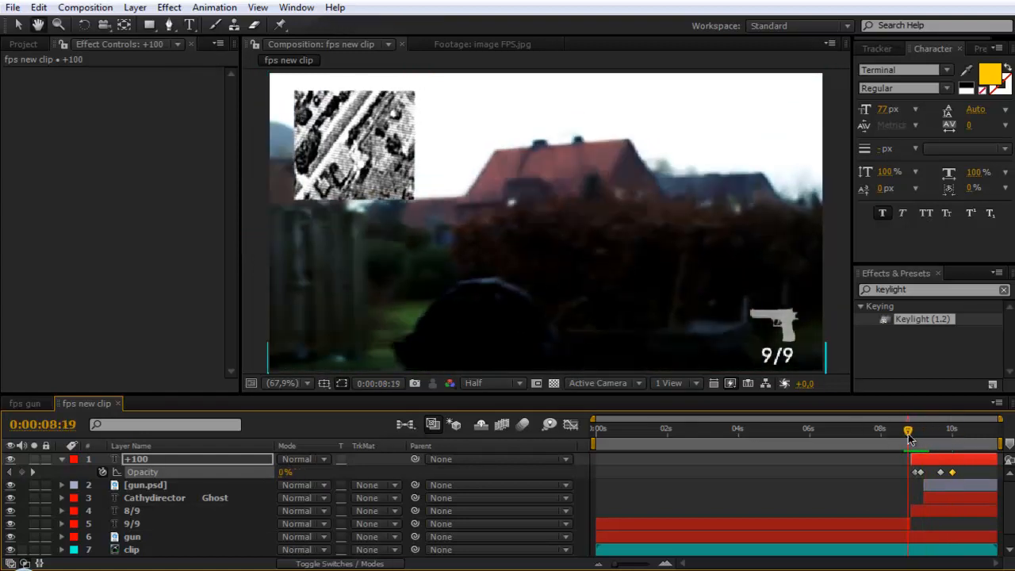
drag(907, 431, 904, 431)
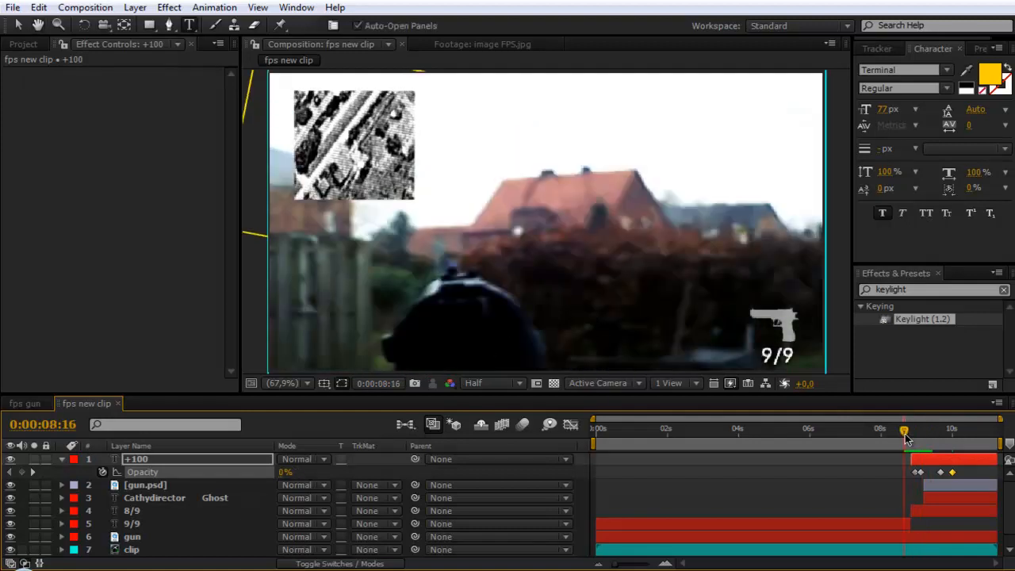
drag(904, 434, 920, 434)
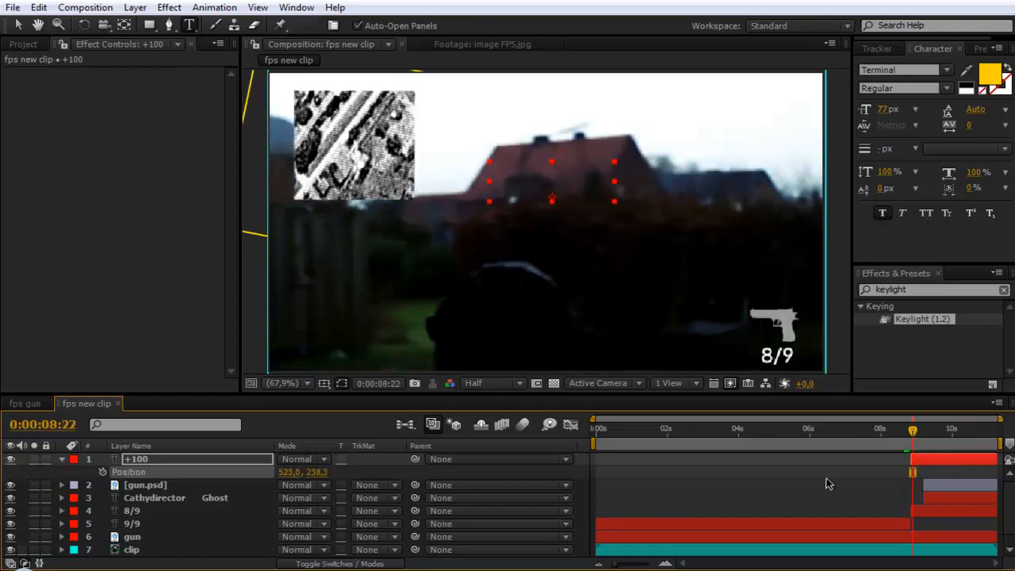
mouse_move(911, 431)
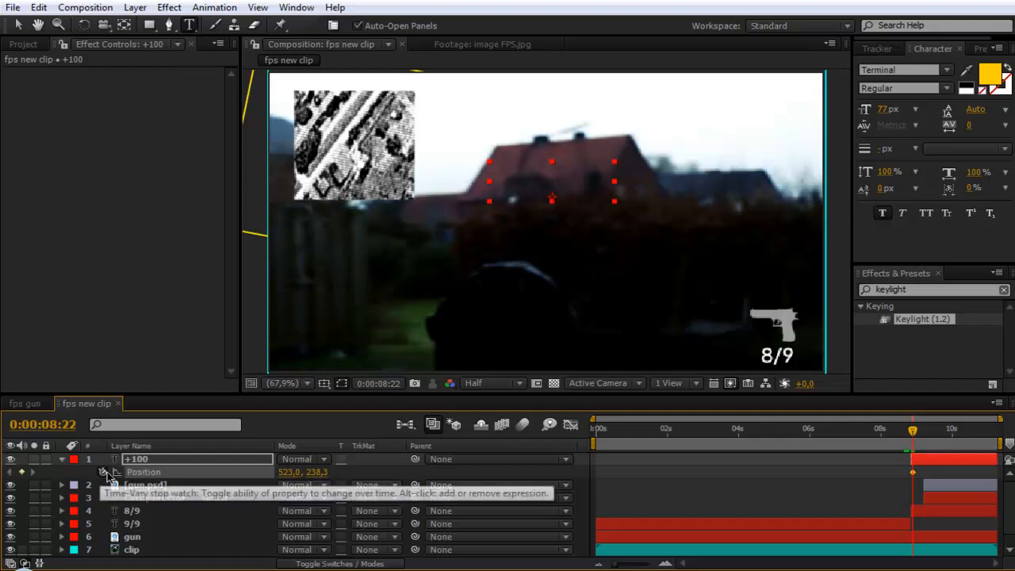
- Keyframe the +100 score's position and move later for its next position
click(938, 428)
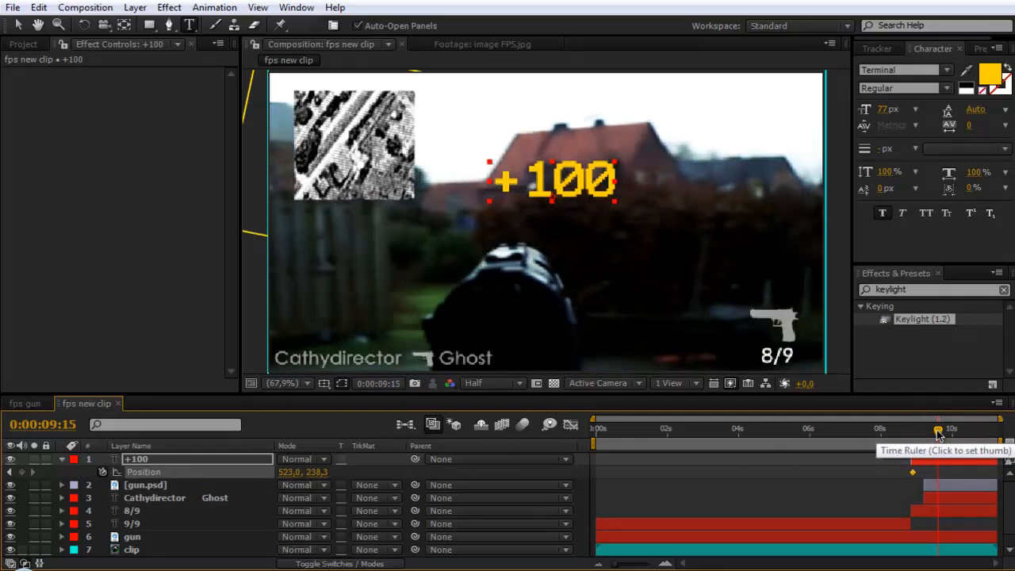
click(951, 428)
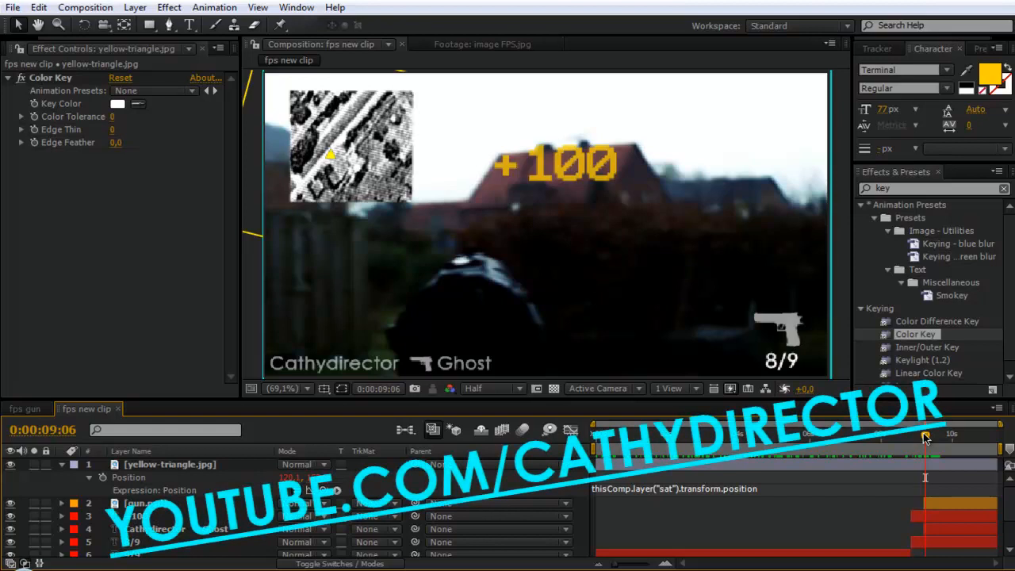
mouse_move(723, 443)
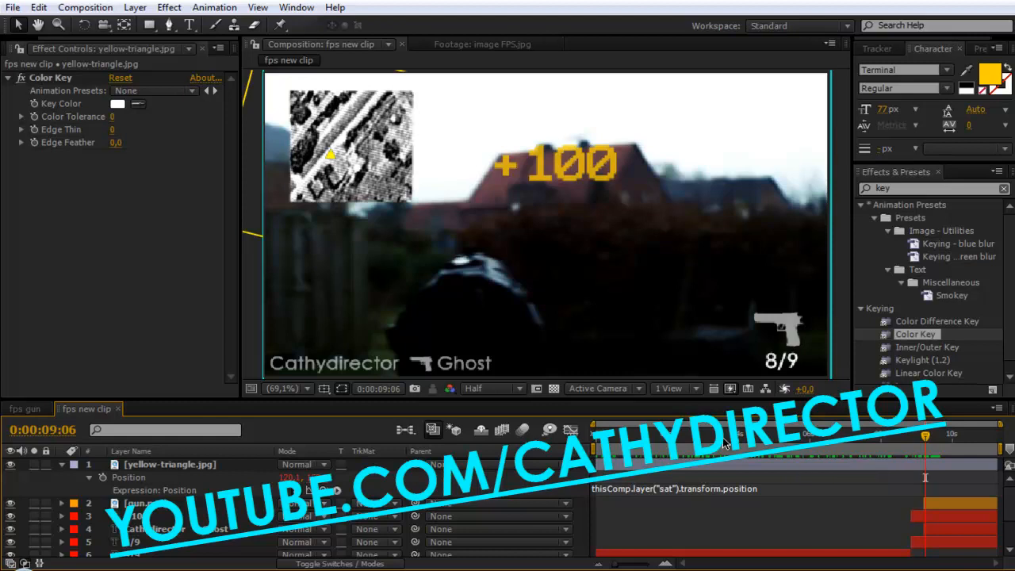
mouse_move(925, 443)
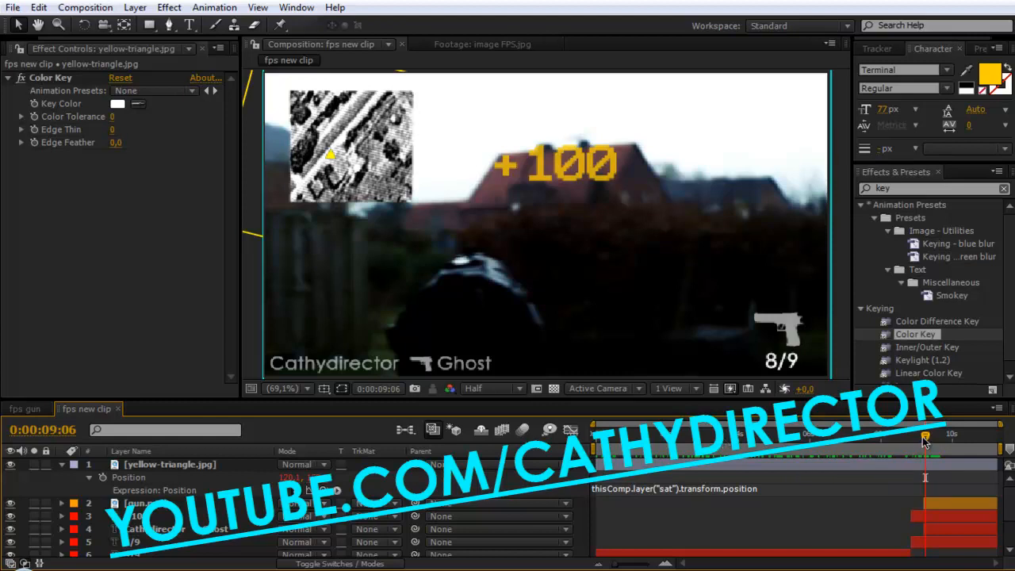